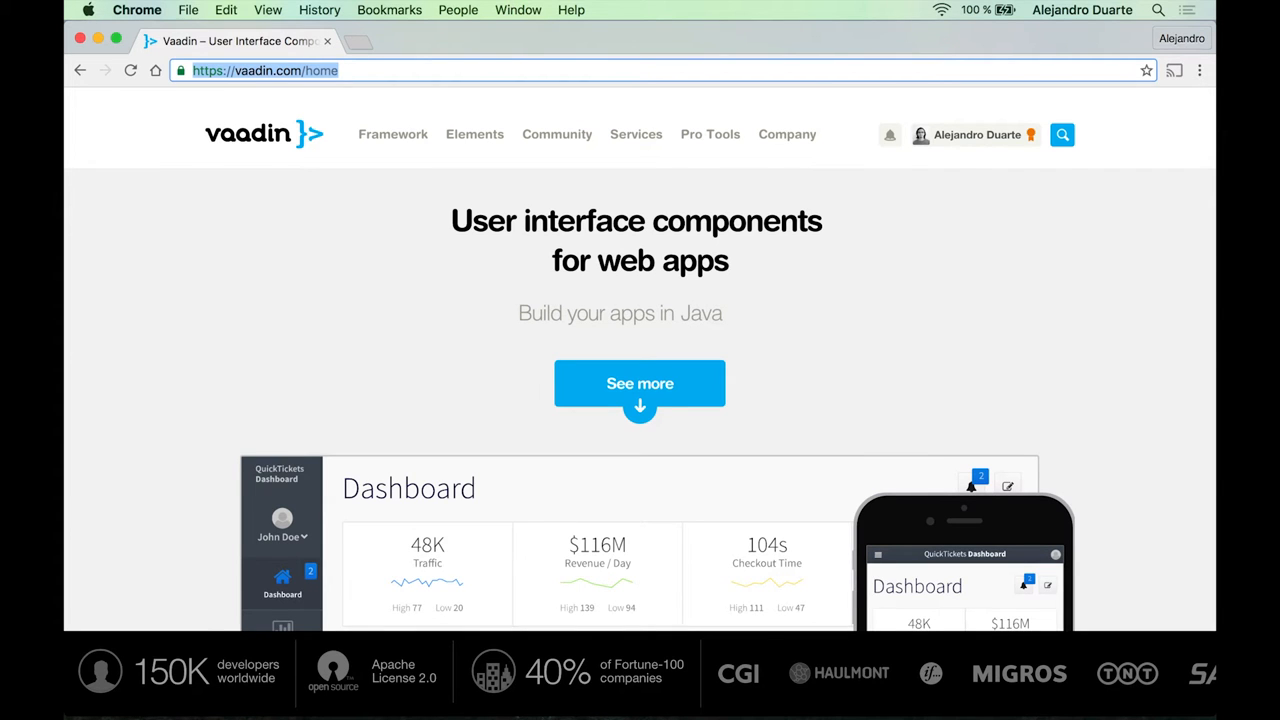
Step: Load the Spring Initializr site at start.spring.io in Chrome
text(start.spring.io)
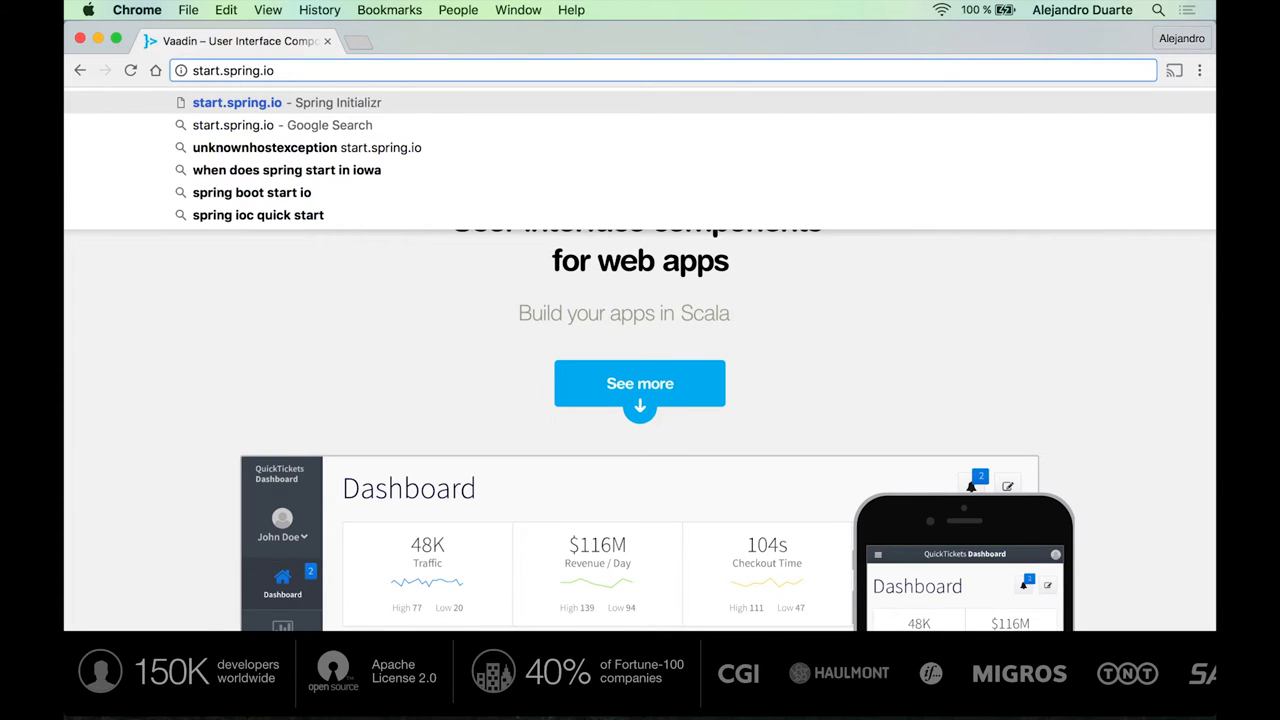
click(236, 102)
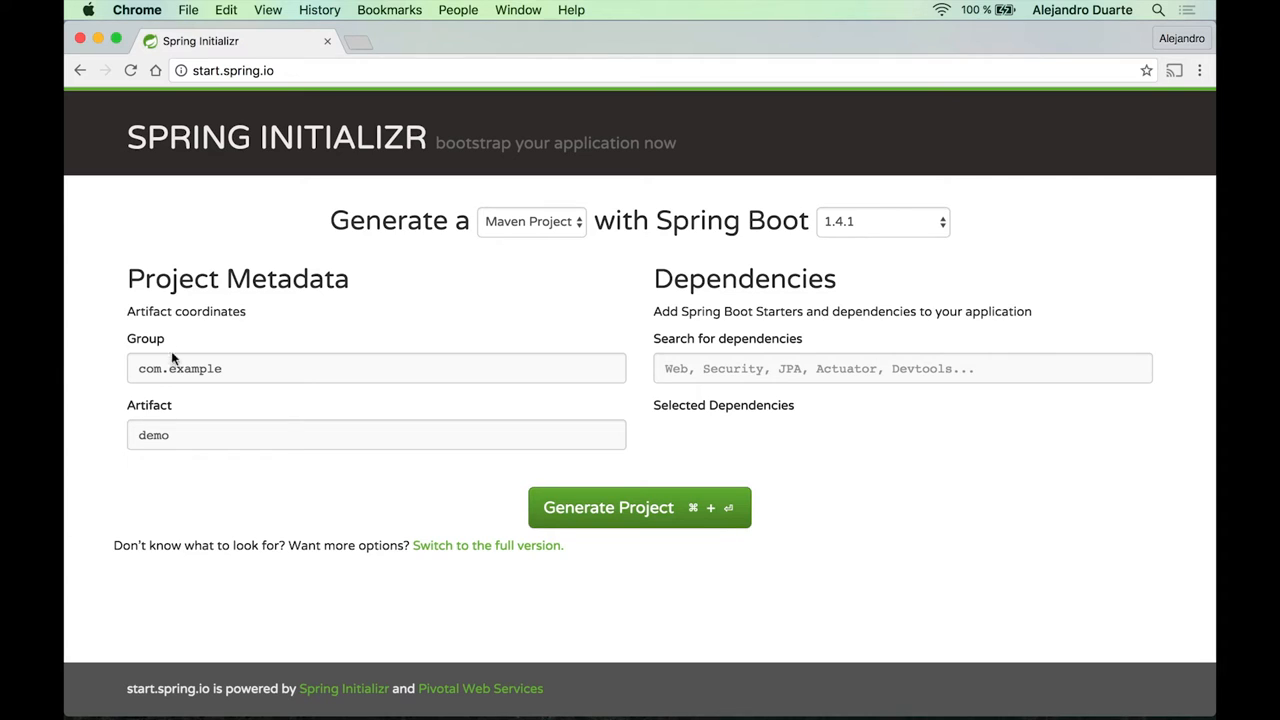
Step: Keep Maven, set the artifact to spring-vaadin and add the Vaadin dependency
click(530, 220)
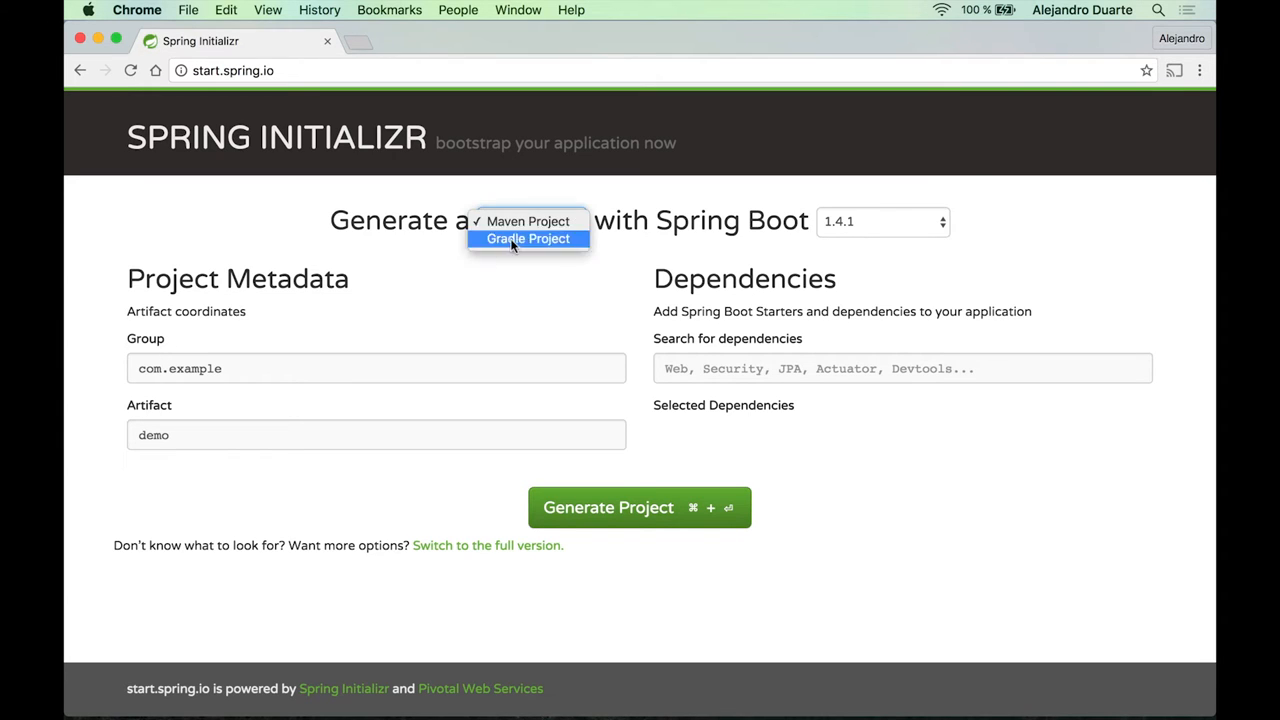
click(528, 220)
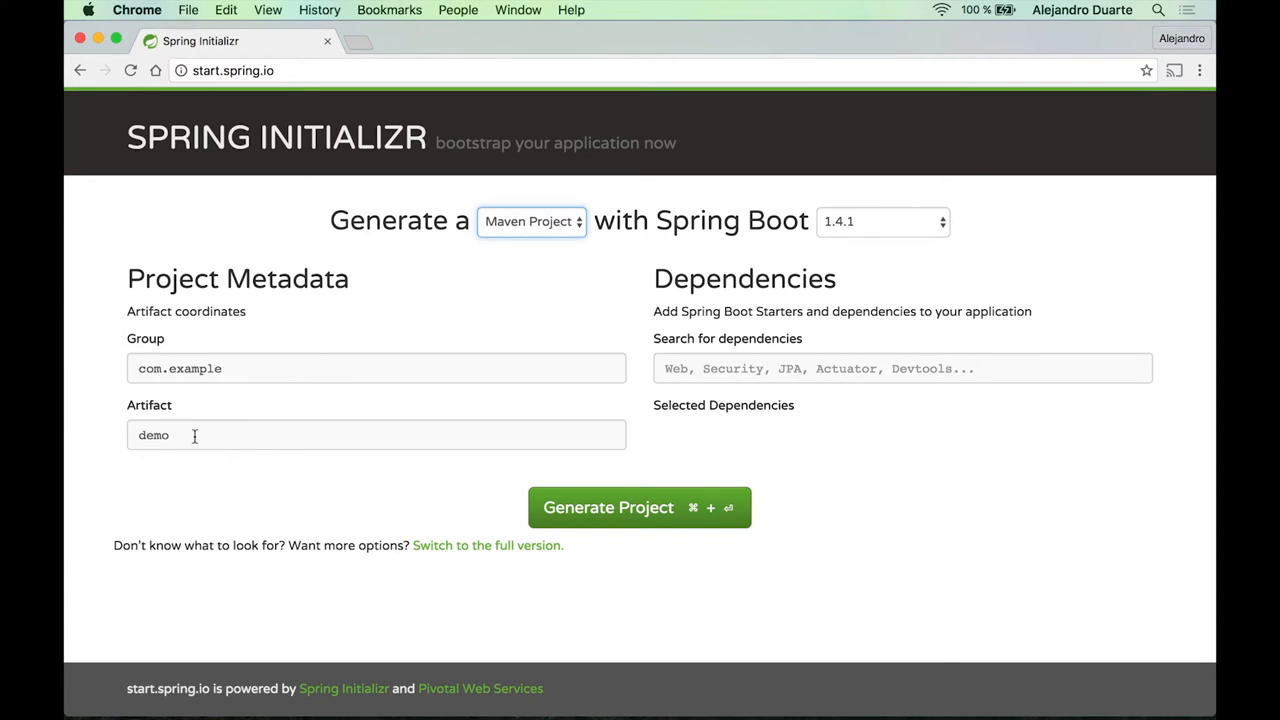
text(spr)
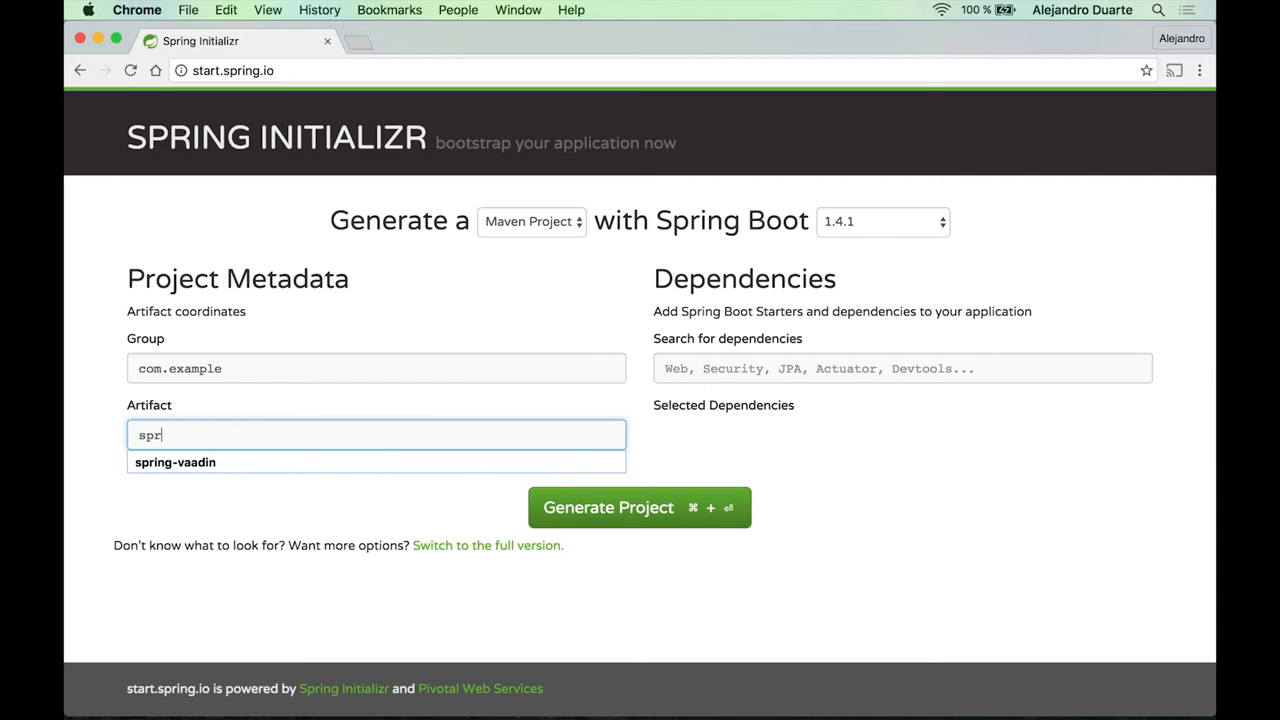
click(176, 462)
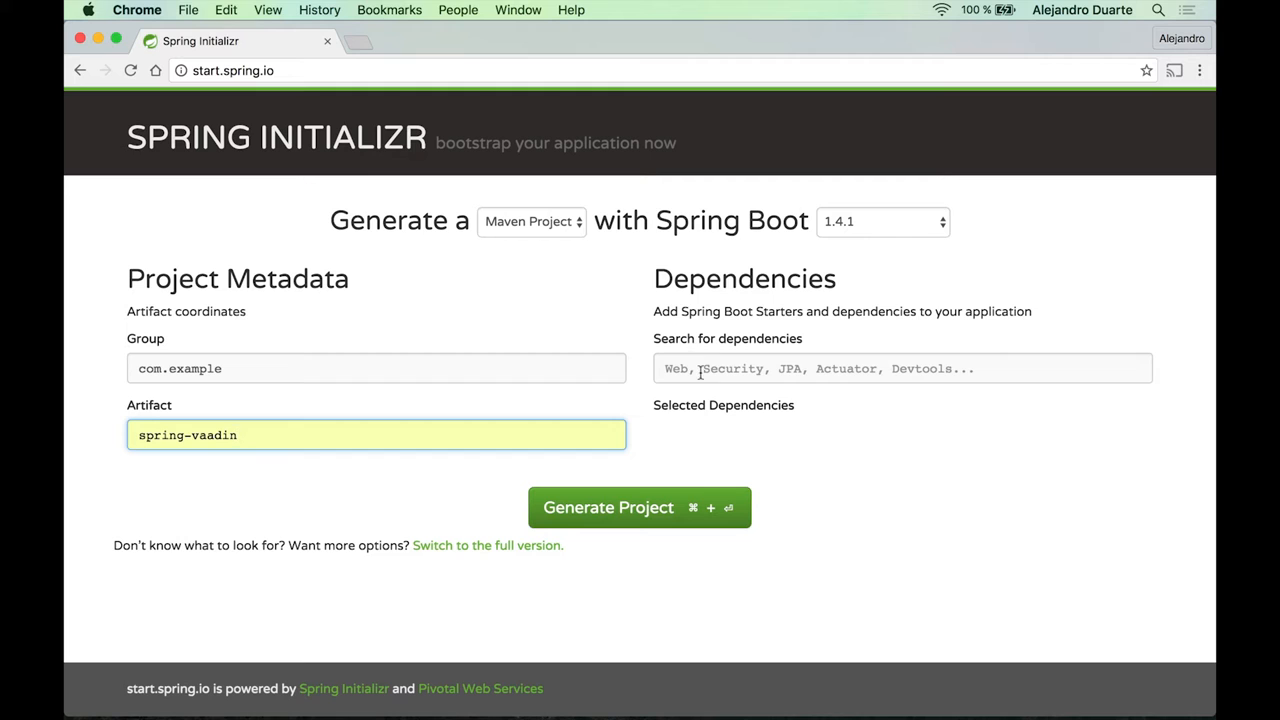
text(vaadin)
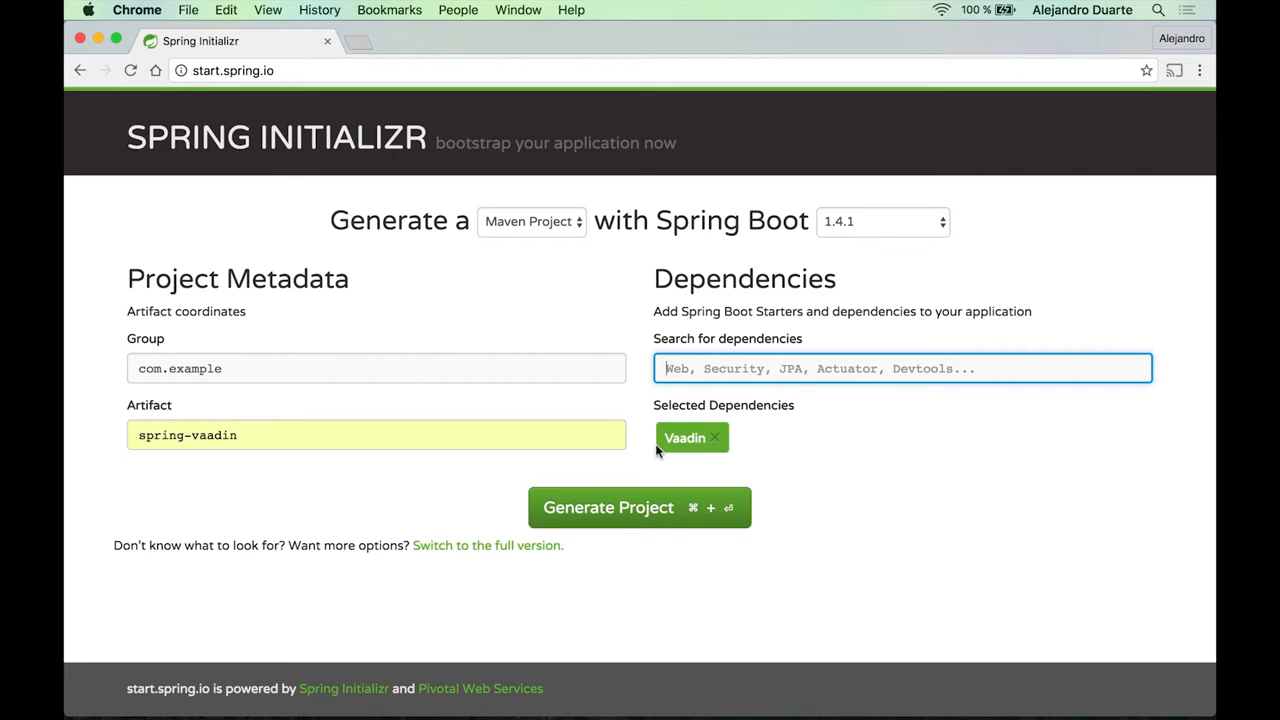
mouse_move(748, 368)
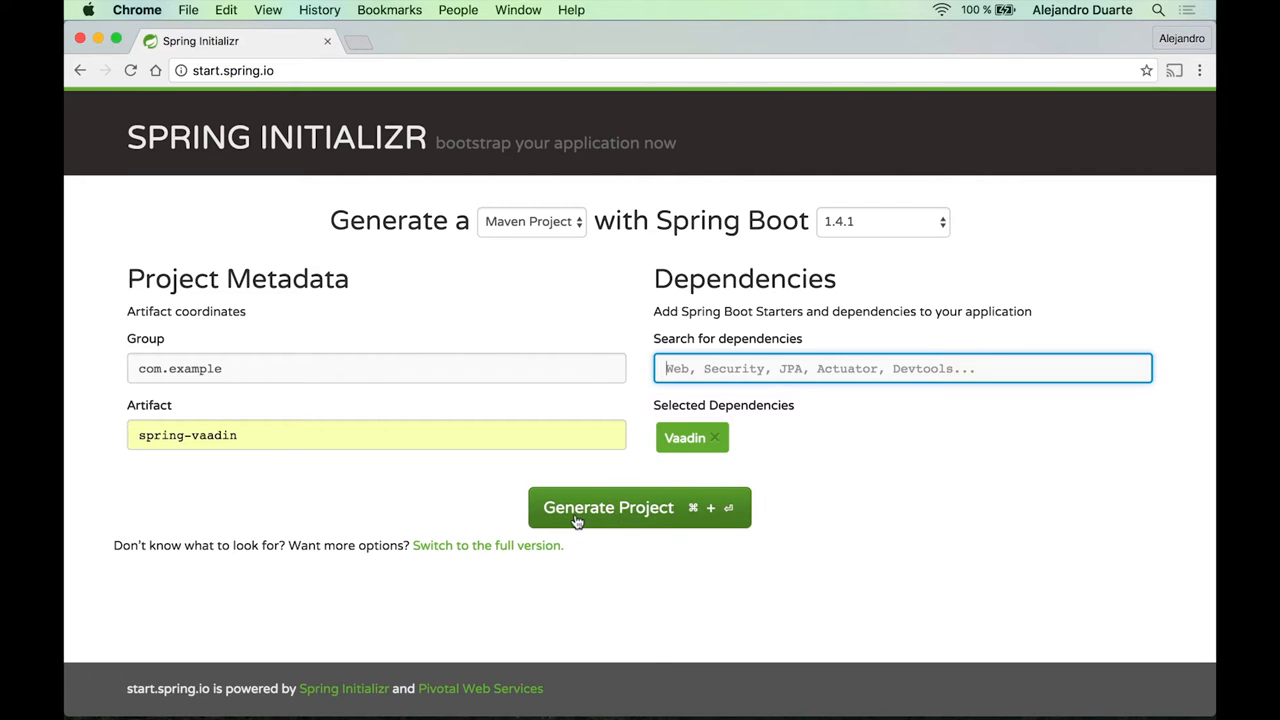
mouse_move(604, 522)
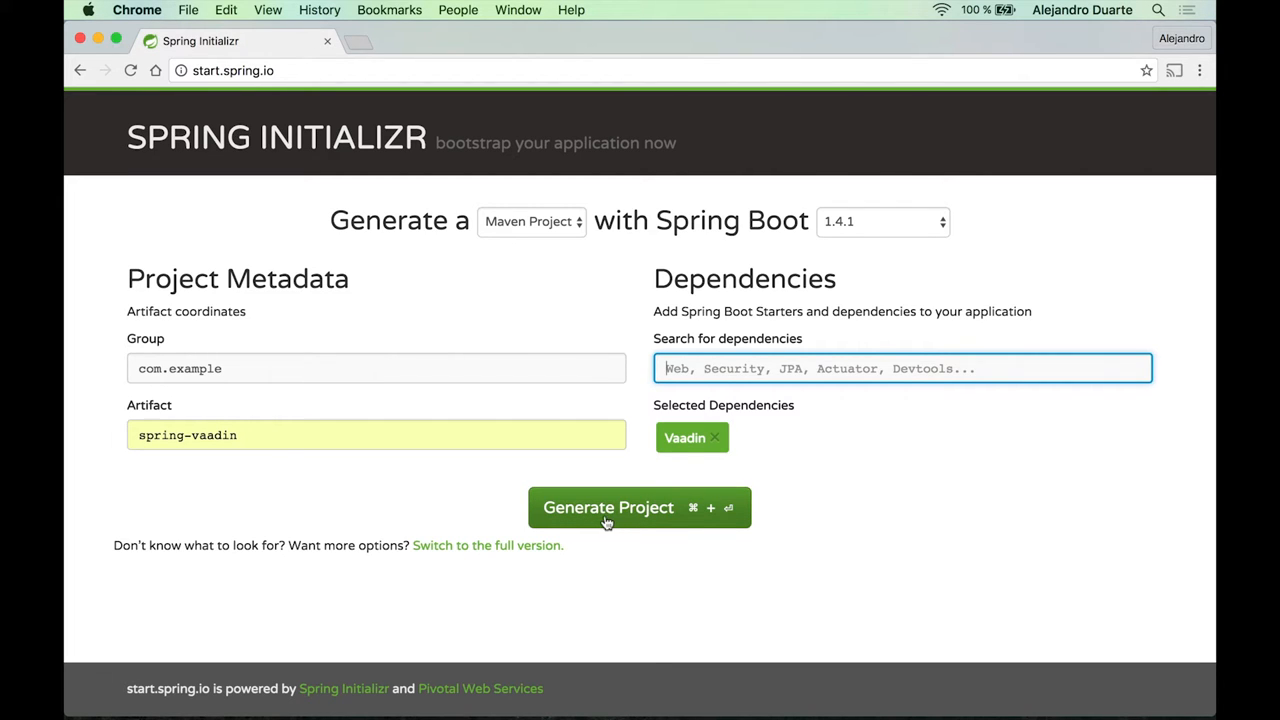
mouse_move(604, 520)
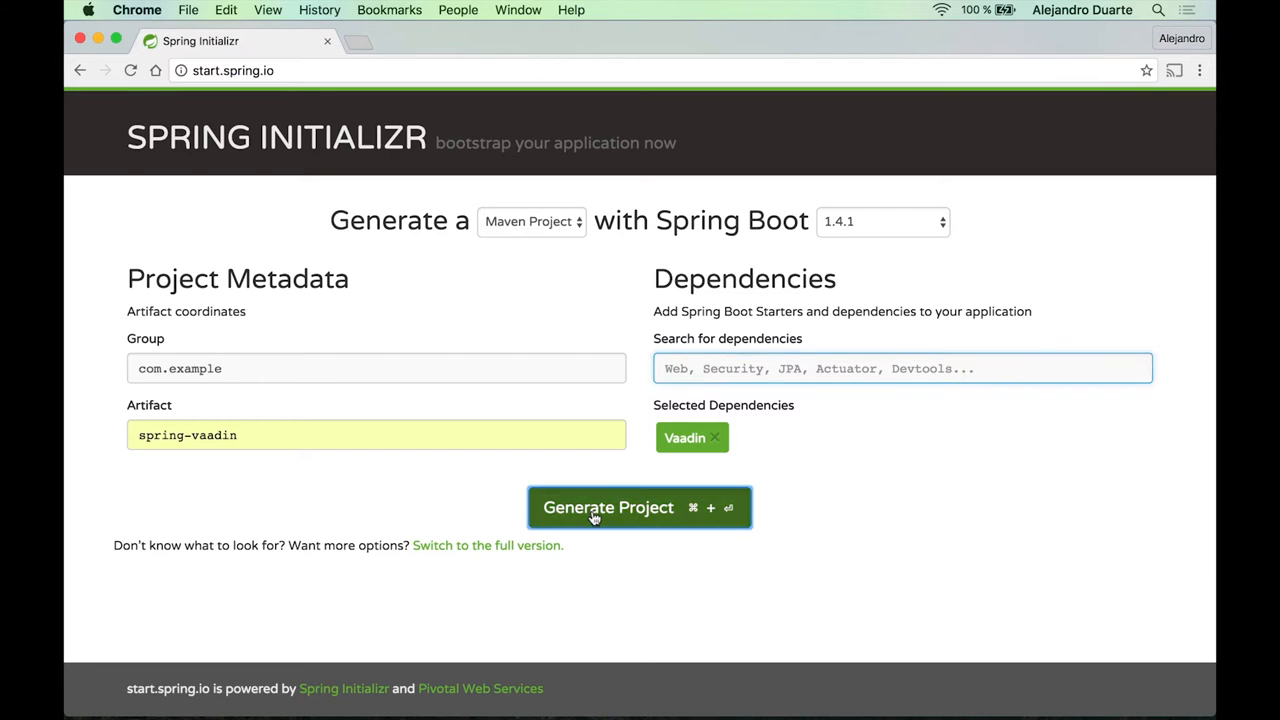
Step: Generate the spring-vaadin project and locate it unzipped in Downloads
click(640, 508)
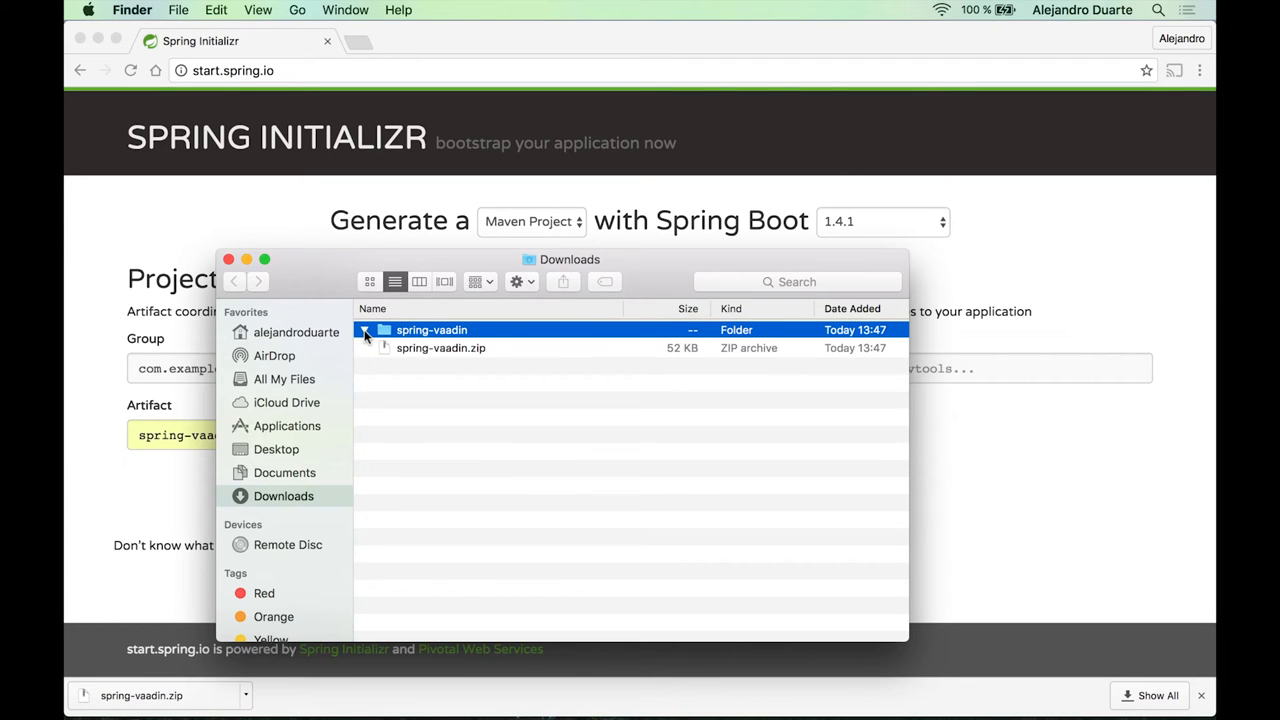
click(364, 330)
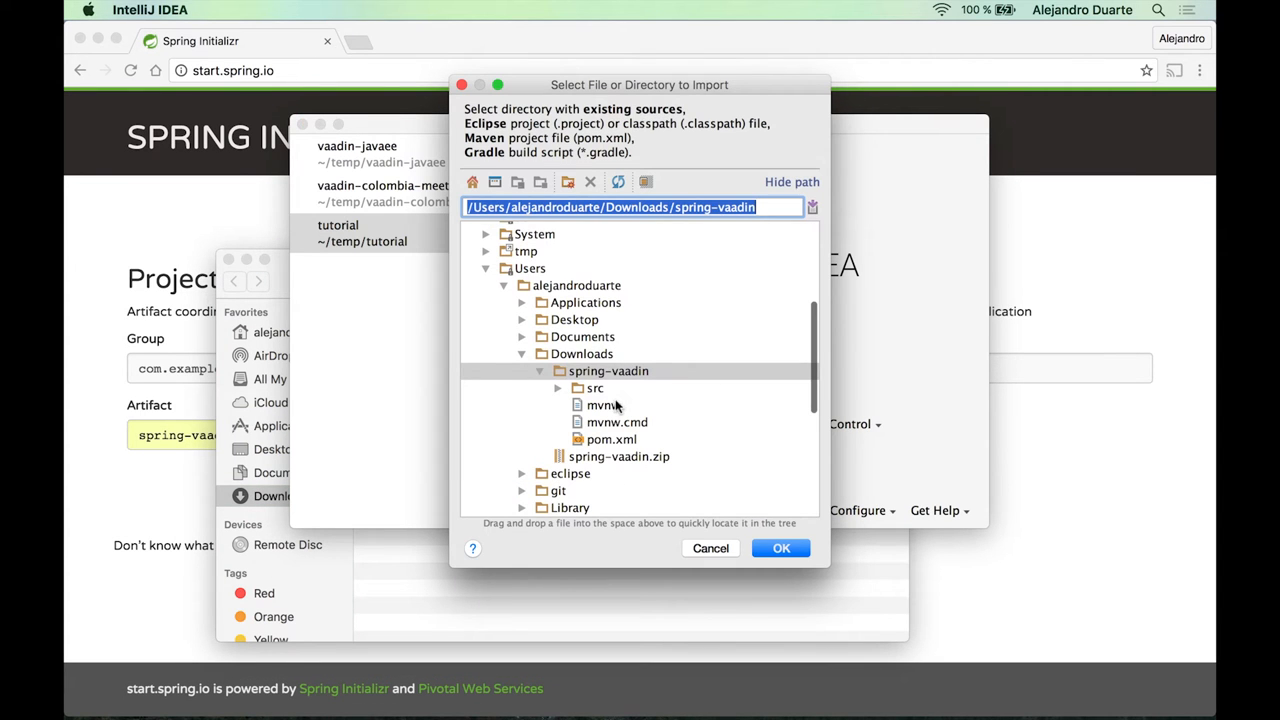
Step: Import Downloads/spring-vaadin as a Maven project with default settings and SDK 1.8
click(780, 548)
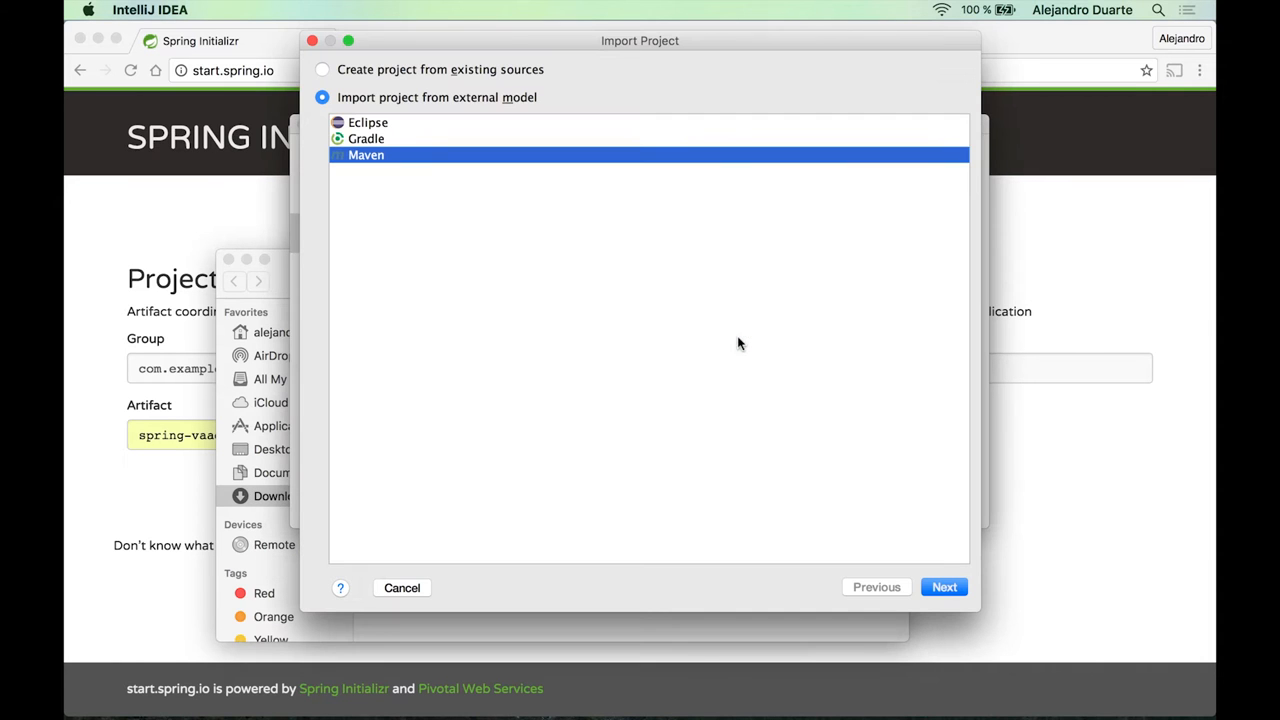
click(944, 588)
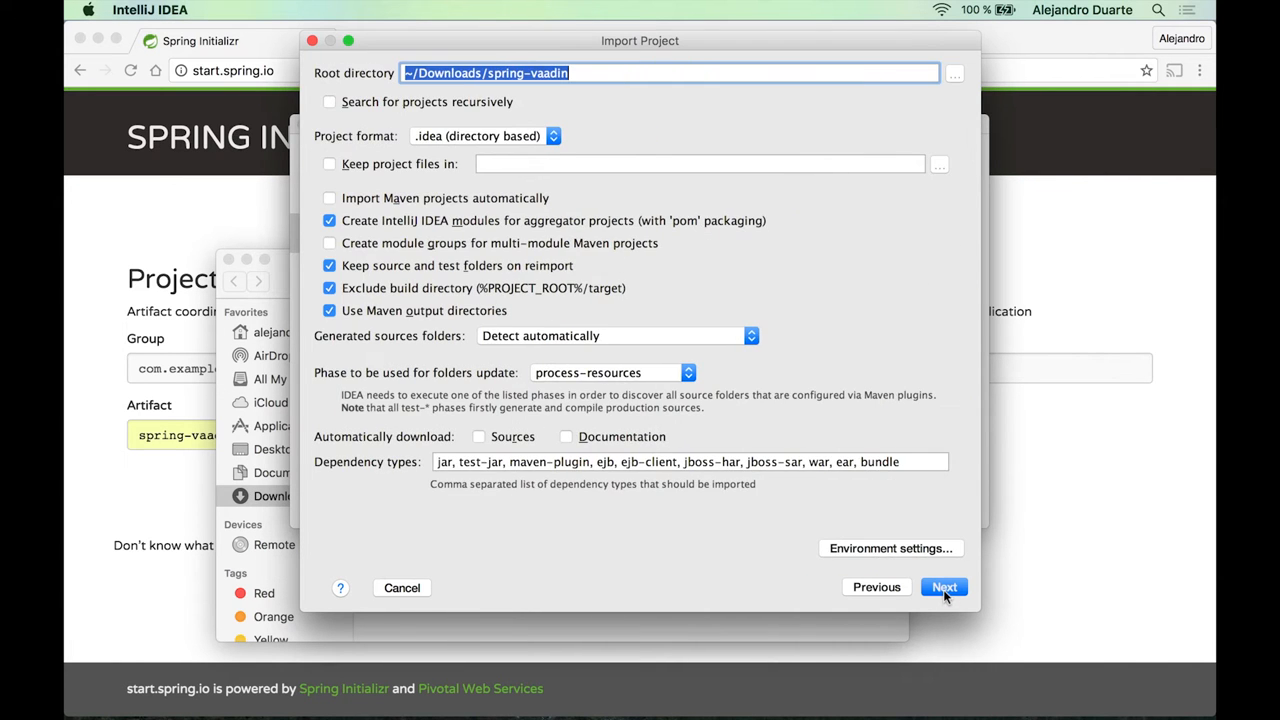
click(944, 588)
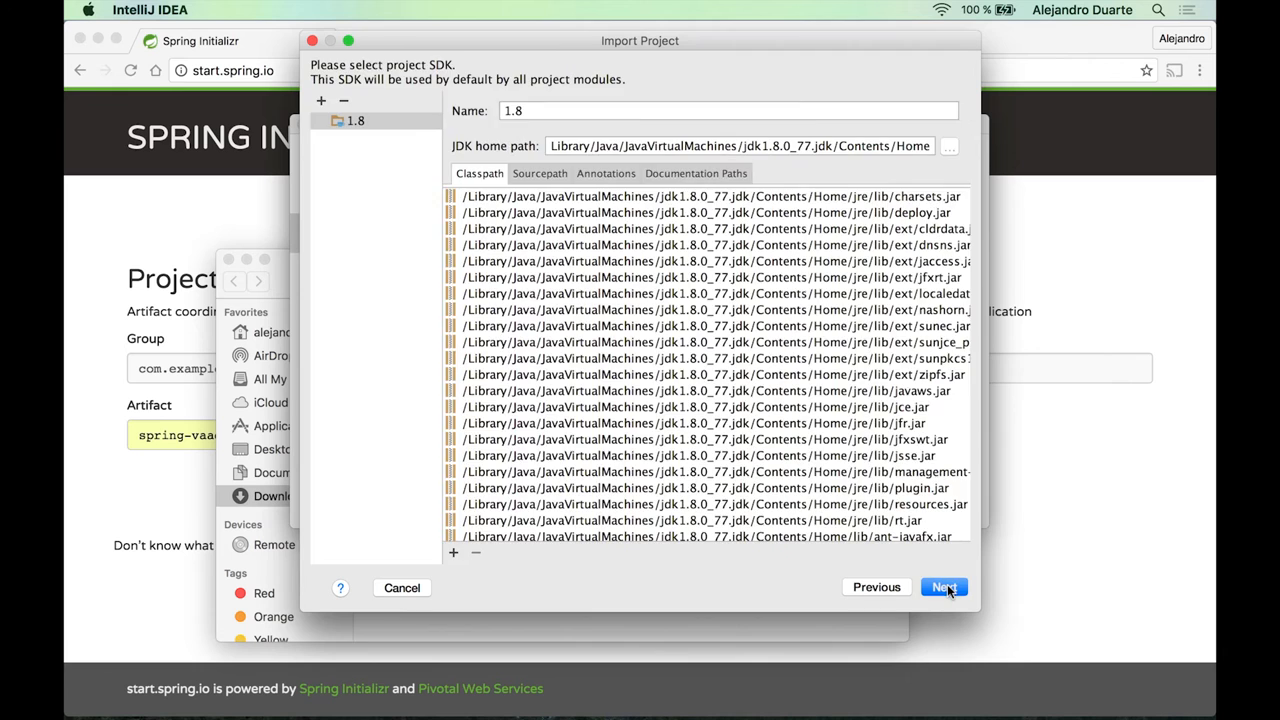
click(944, 588)
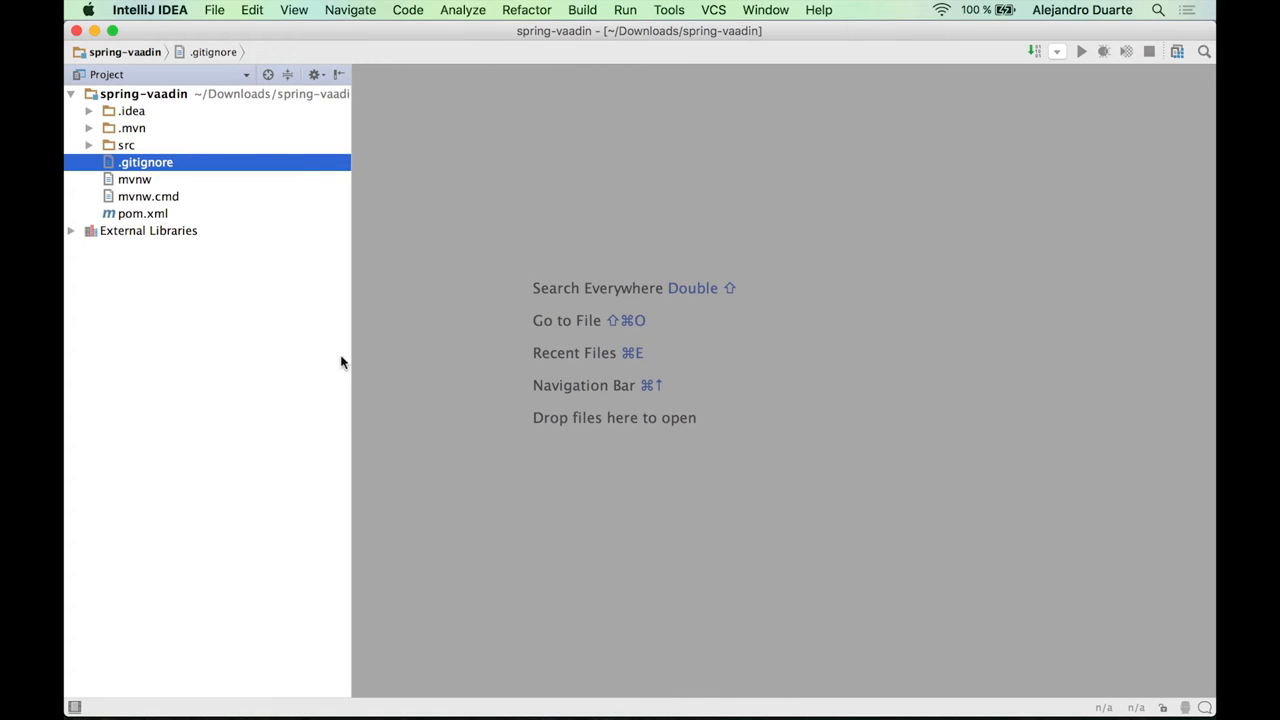
Step: Expand src/main/java/com.example and open the SpringVaadinApplication class
click(88, 144)
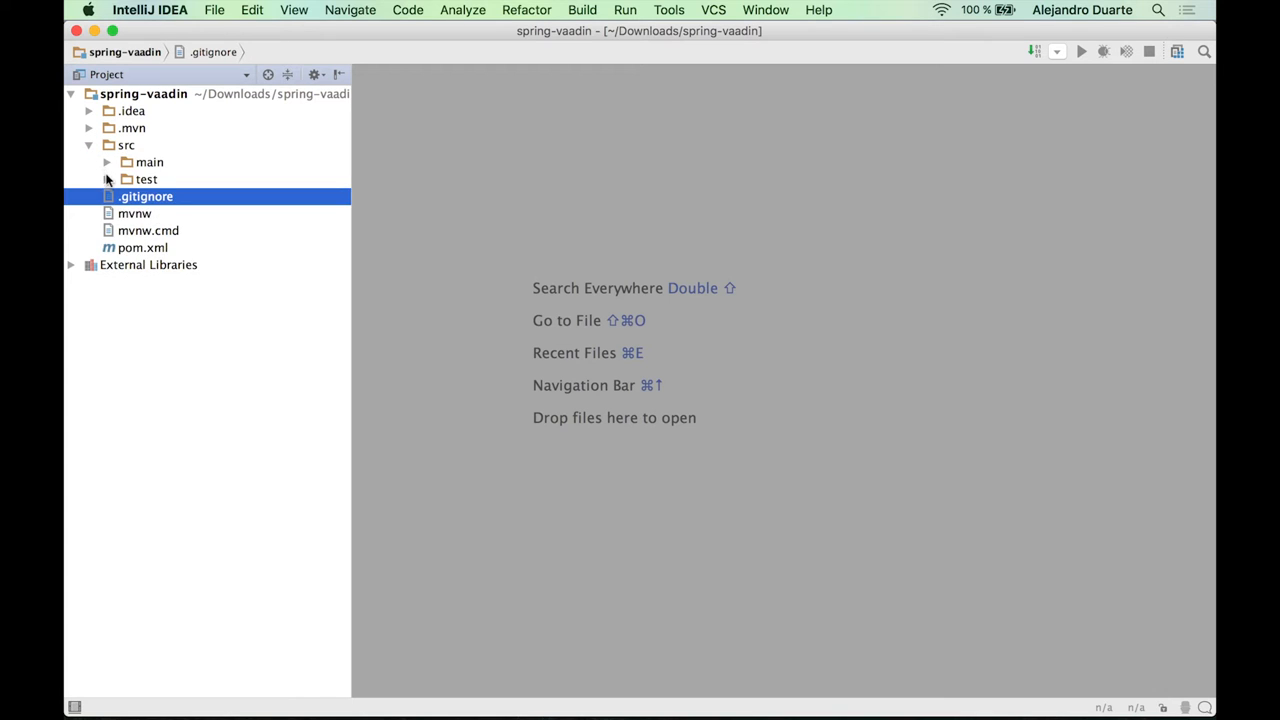
click(108, 162)
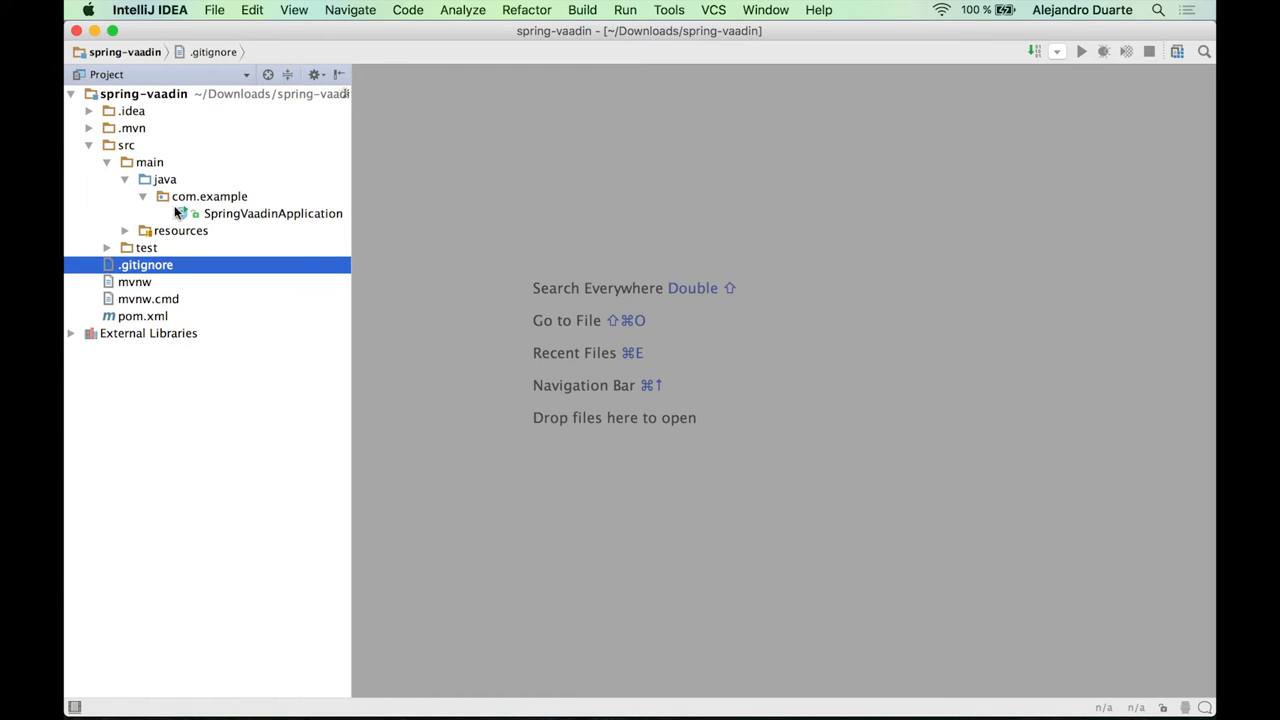
double_click(272, 212)
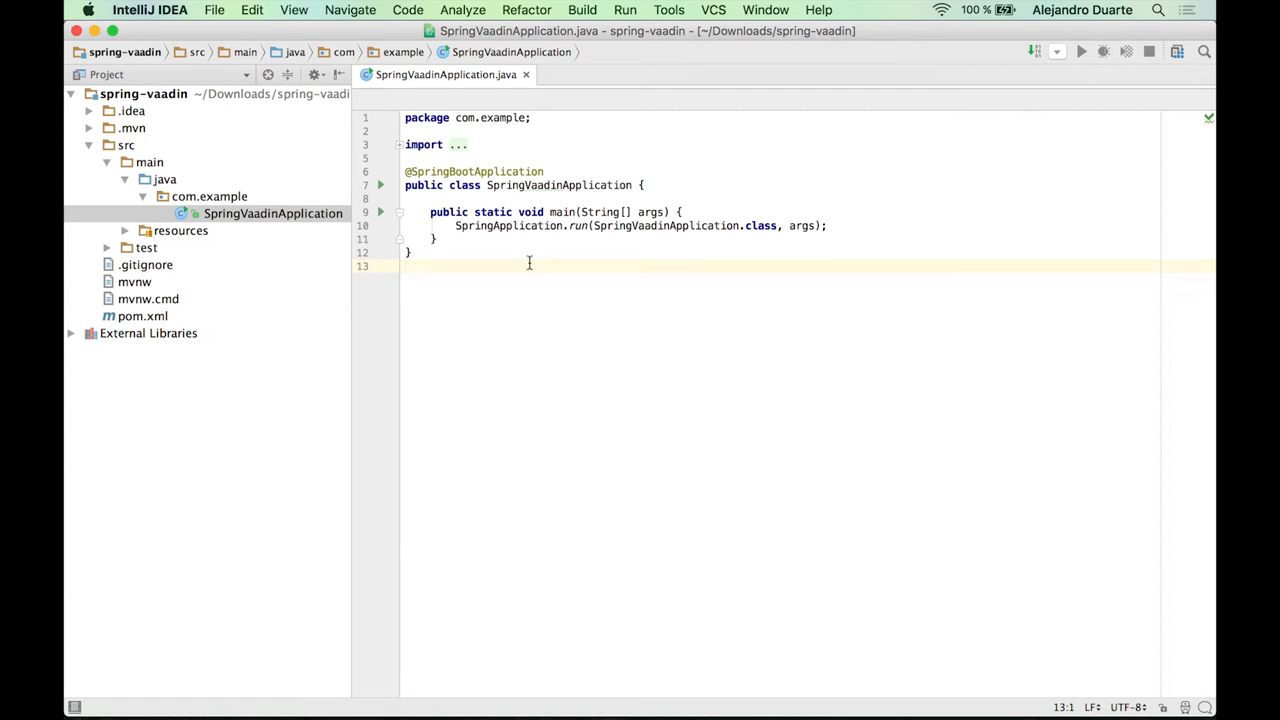
mouse_move(520, 308)
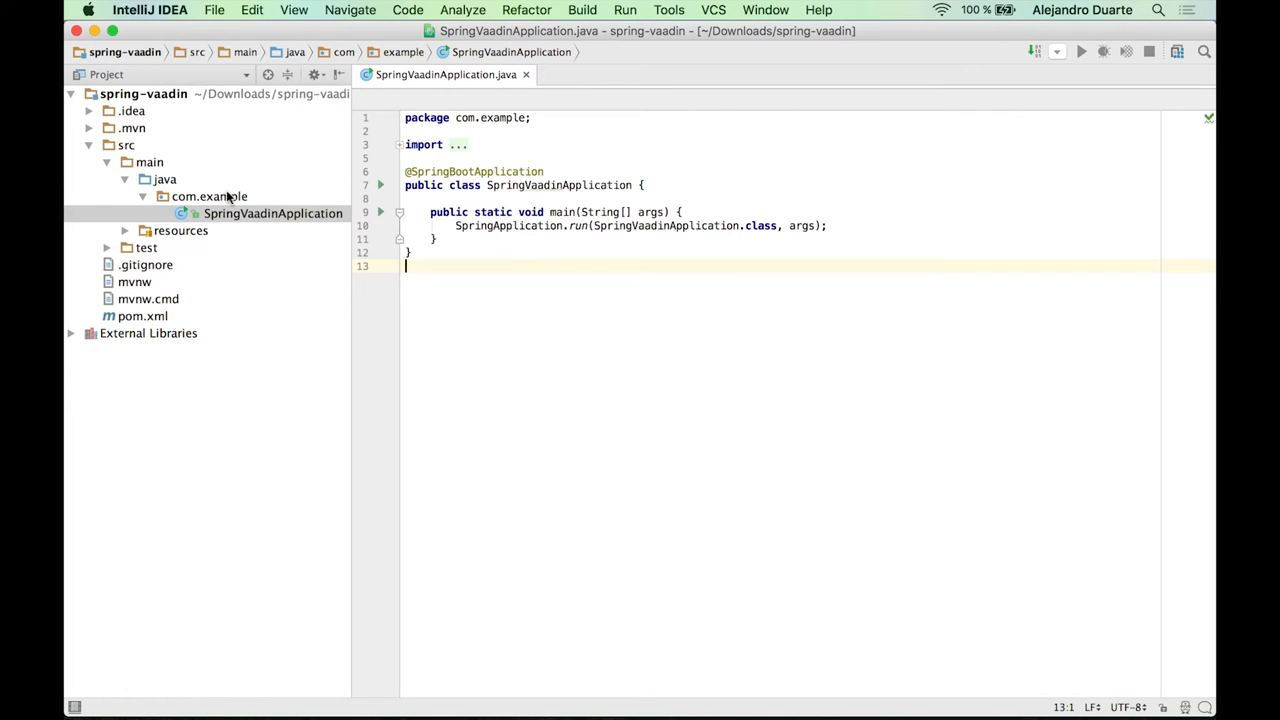
Step: Create a new Java class VaadinUI in the com.example package
right_click(208, 196)
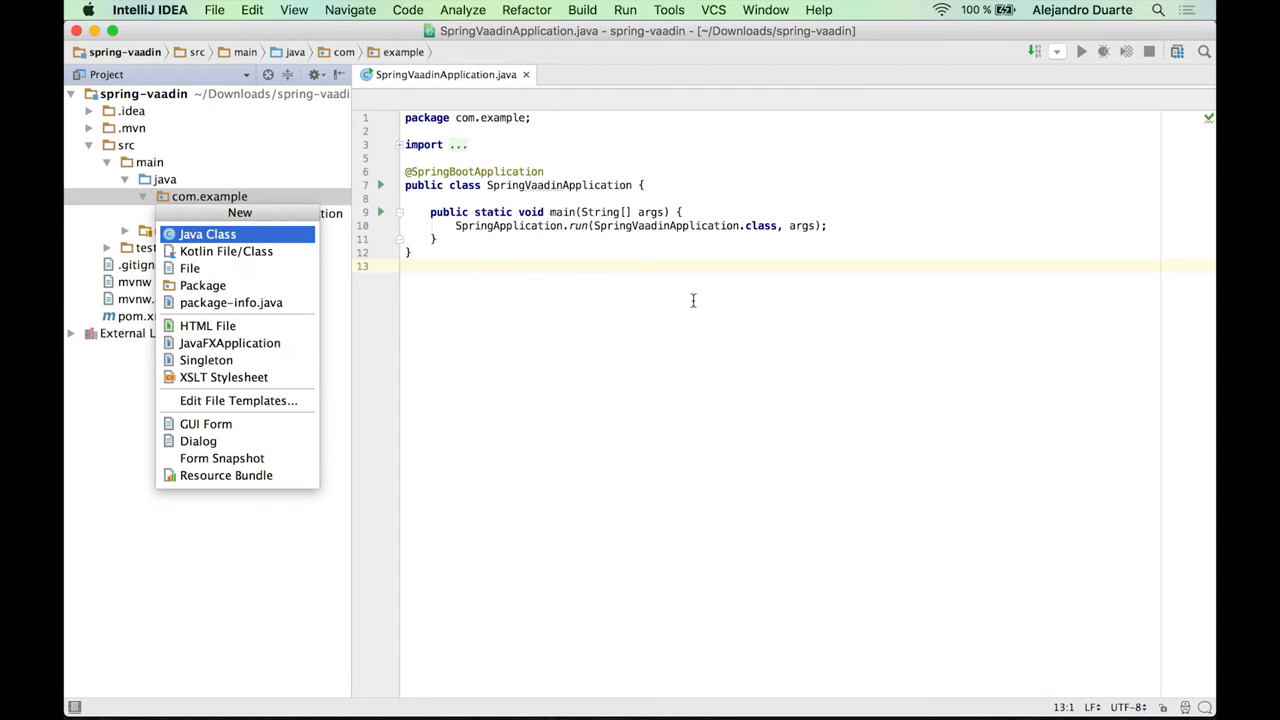
click(208, 232)
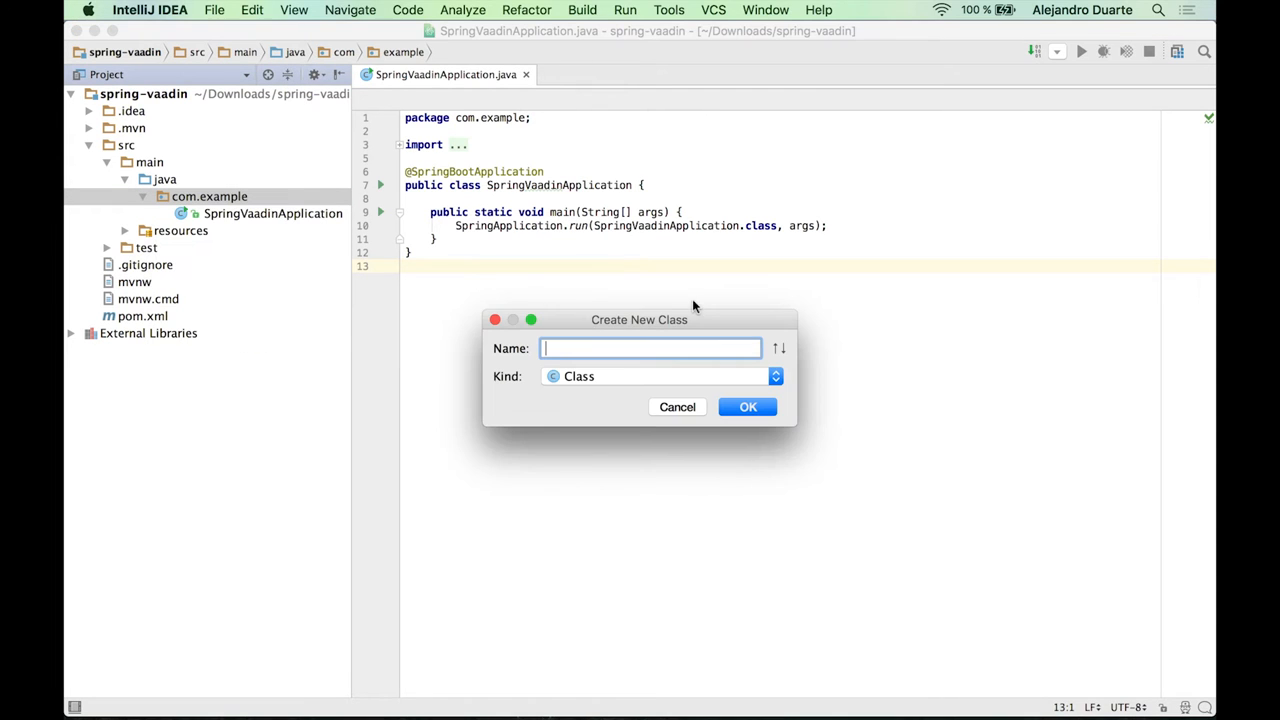
text(Vaa)
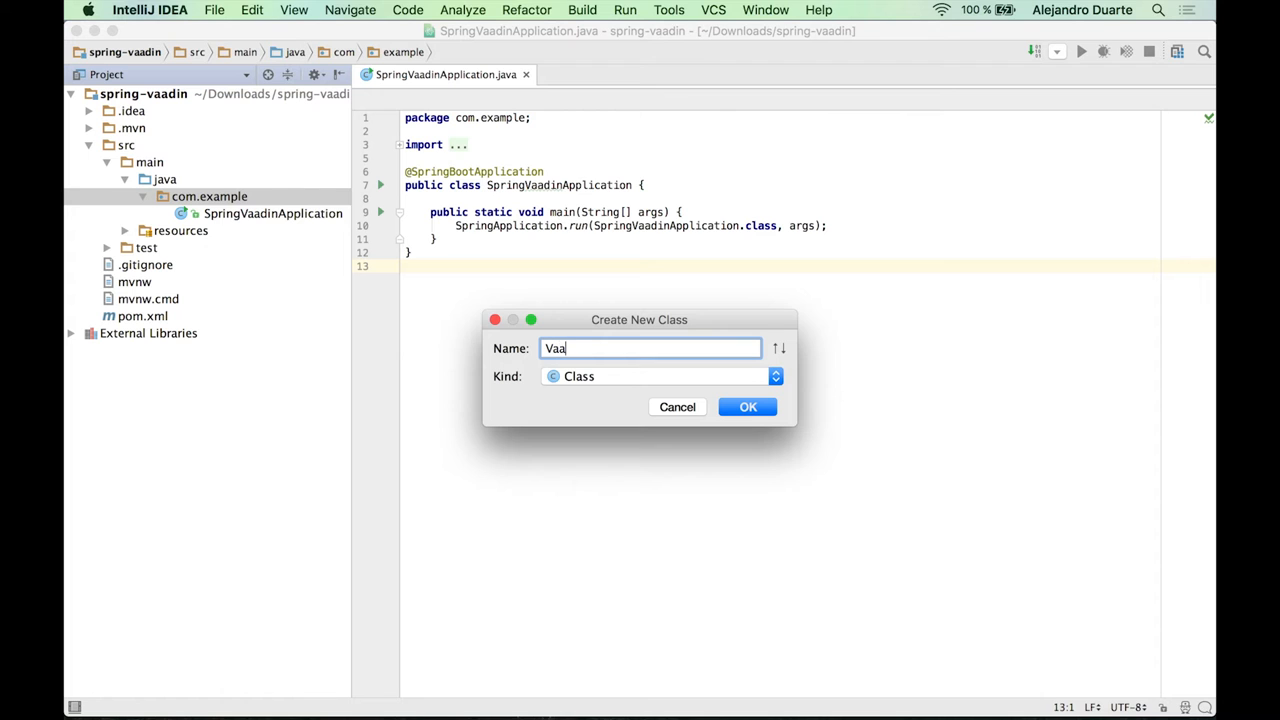
click(748, 406)
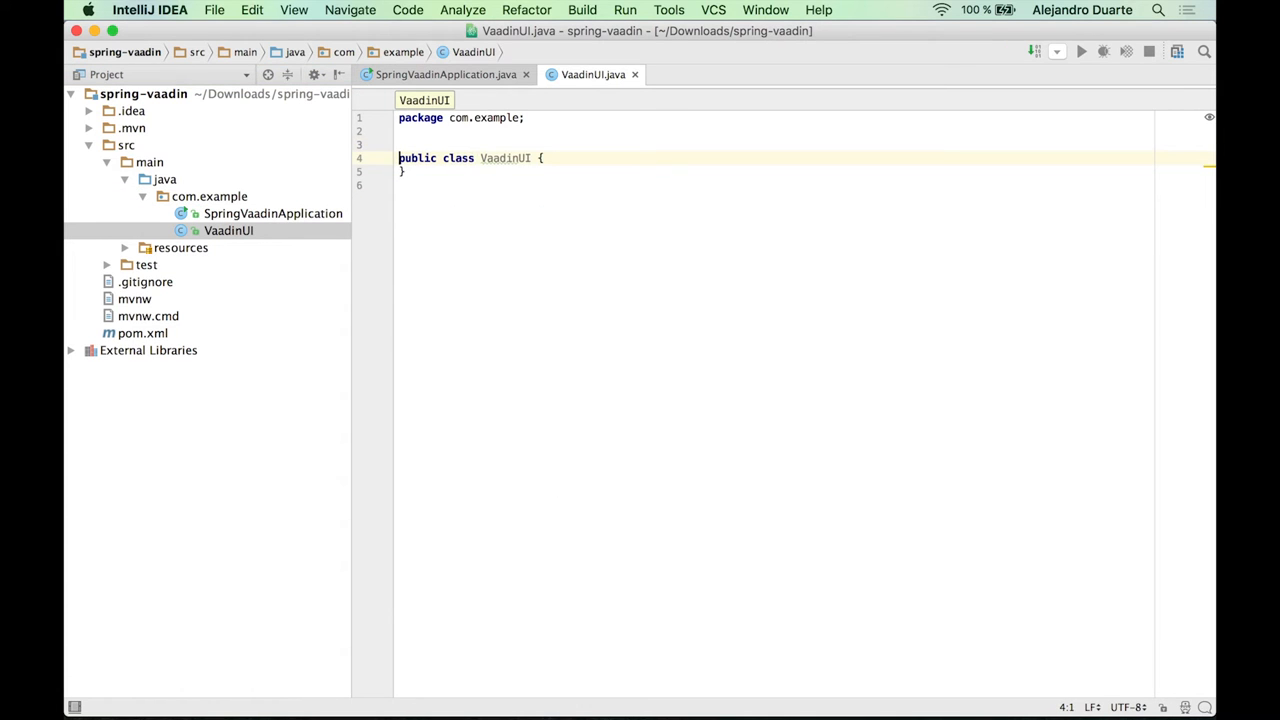
Step: Annotate VaadinUI and build init() with a TextField "Enter your name", Send button and VerticalLayout
text(@SpringUI)
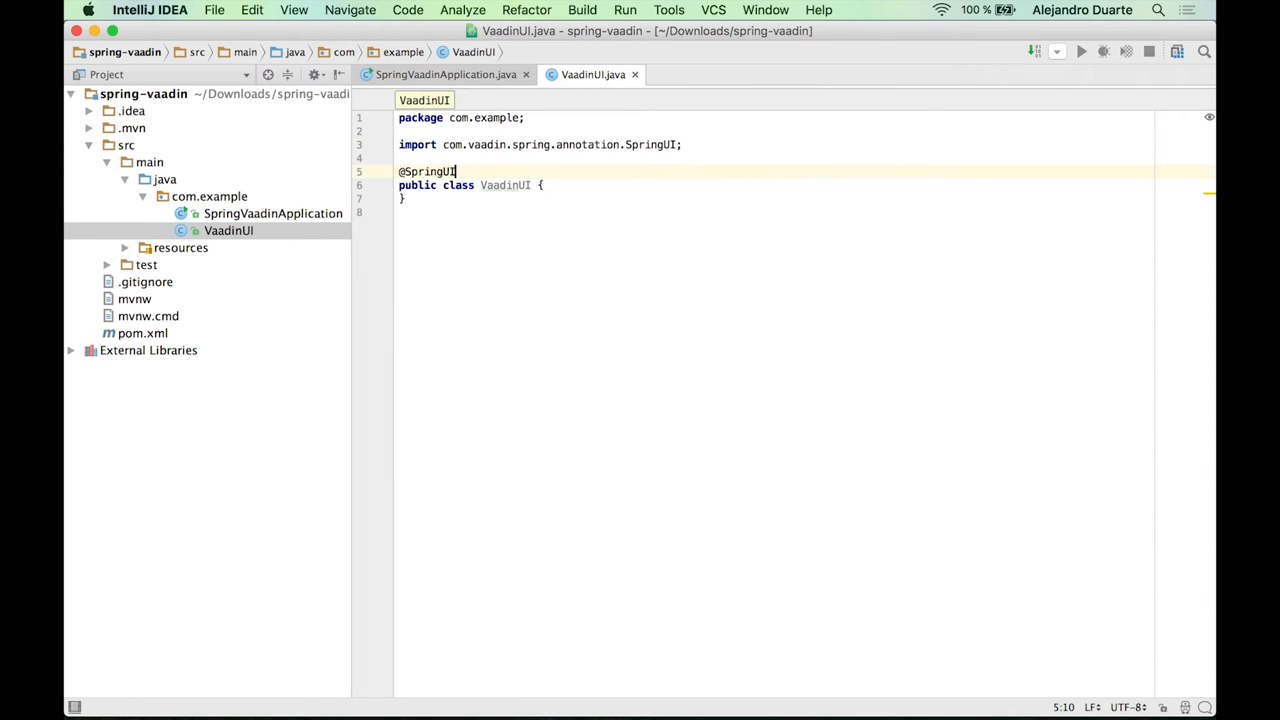
text(@Theme("valo)
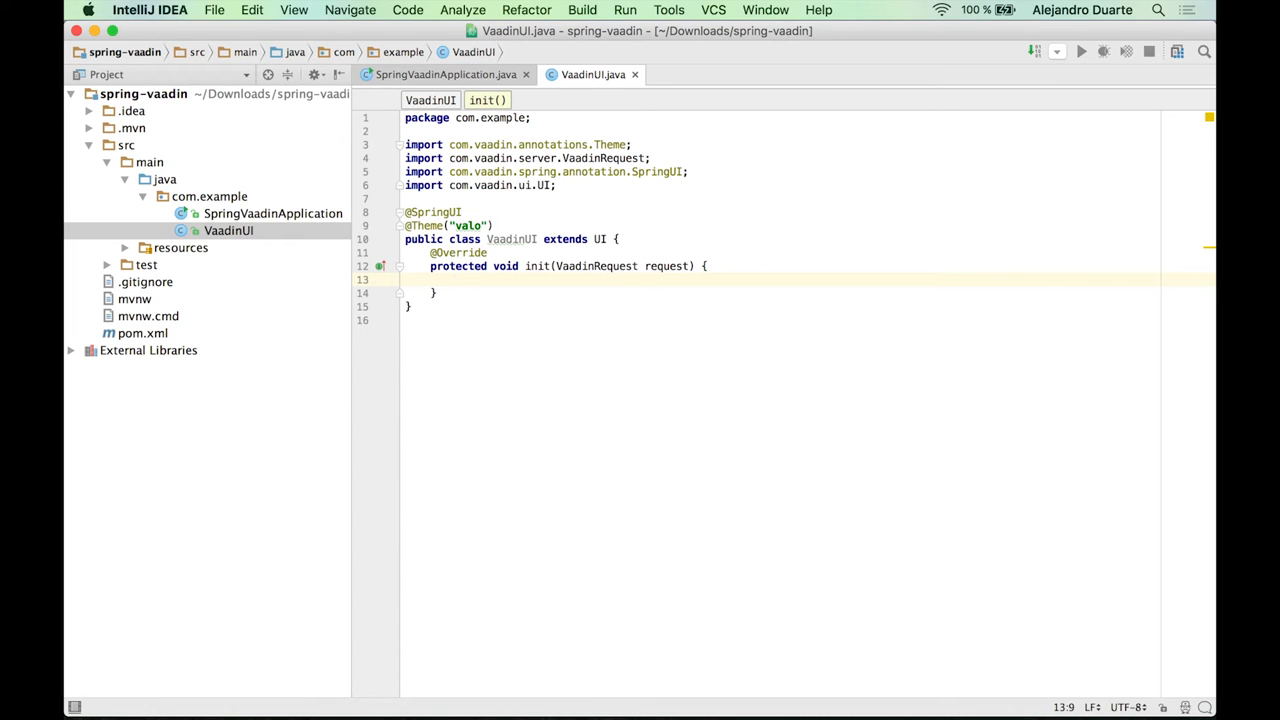
text(new TextField("Enter your name"))
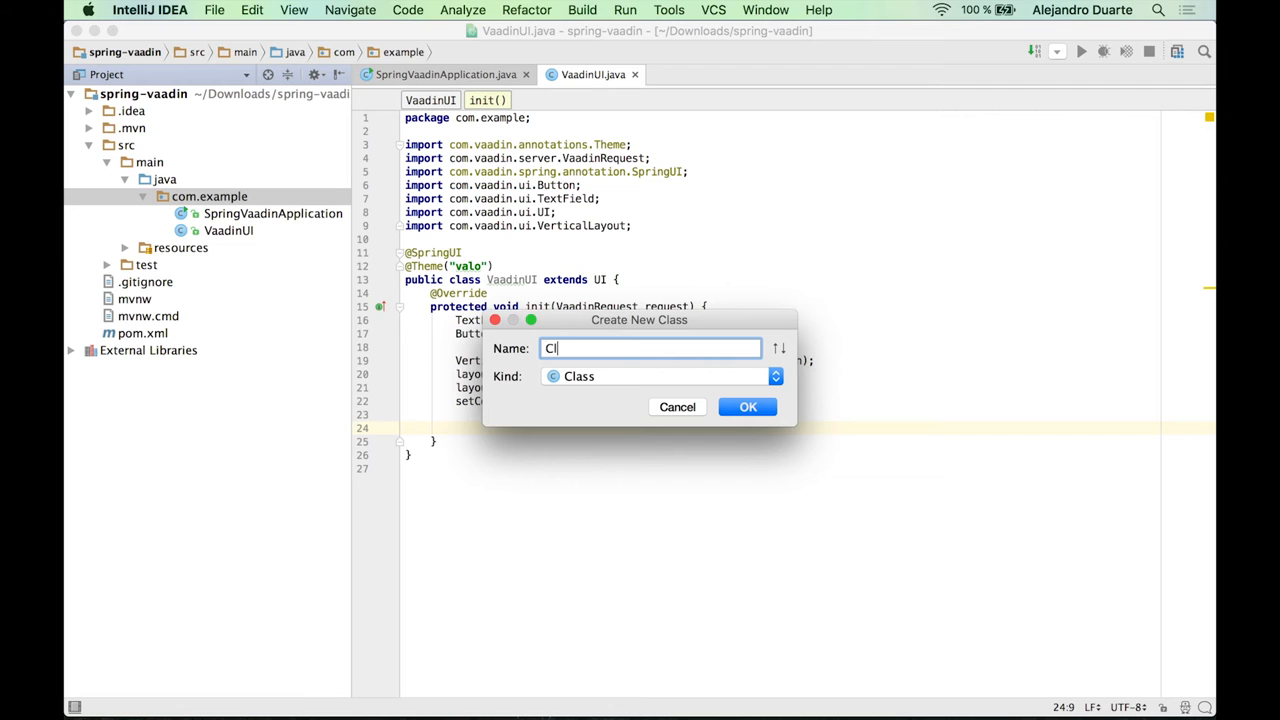
click(748, 406)
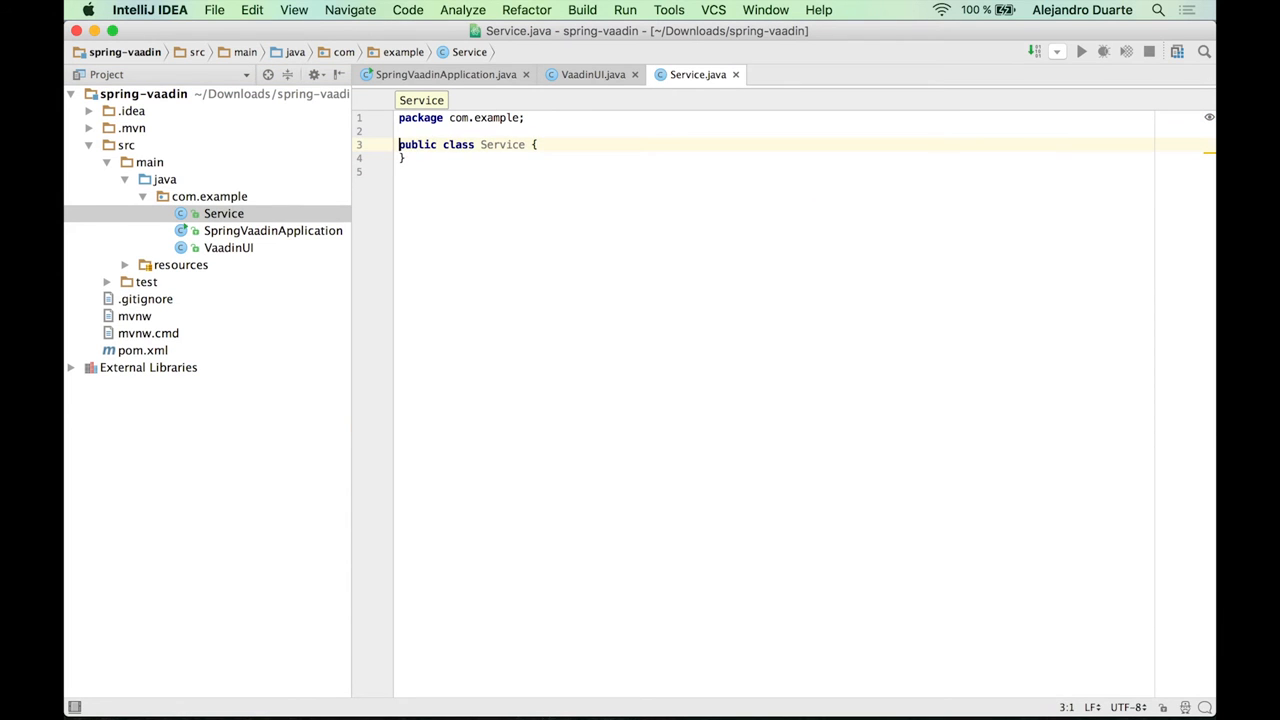
text(@Component)
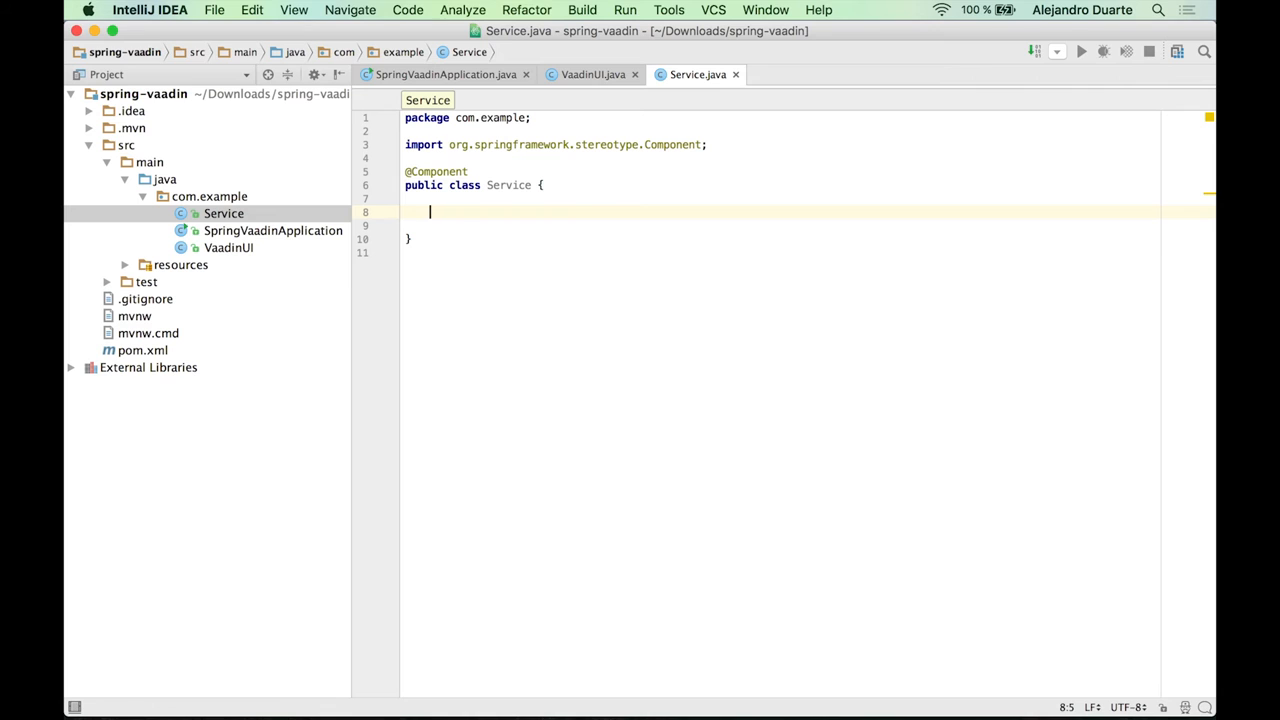
text(public String)
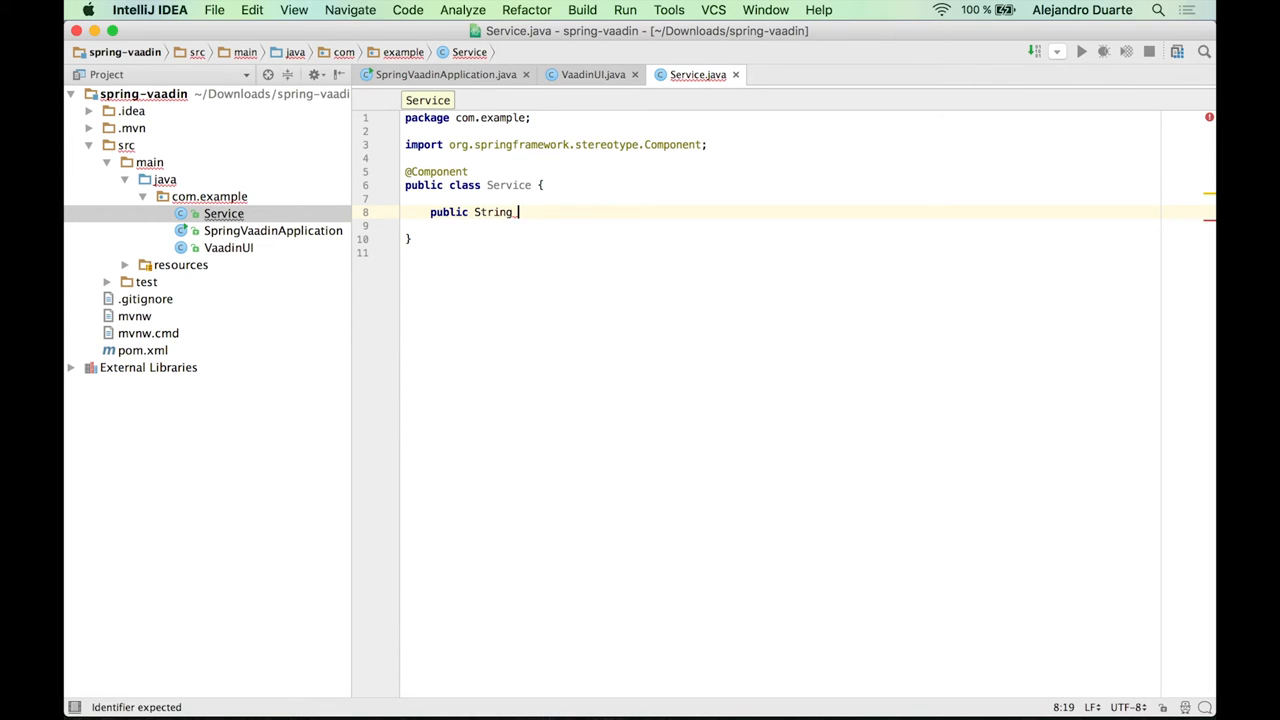
text(sayHello(String name) {)
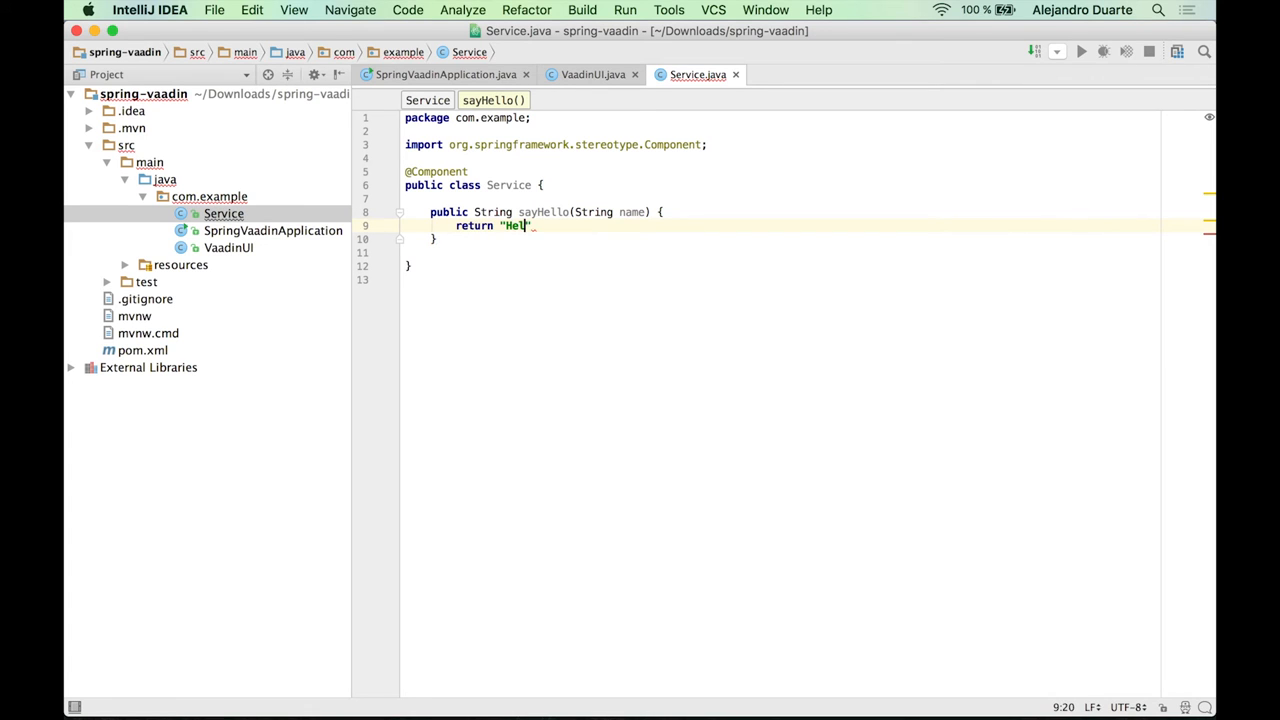
text(lo, ")
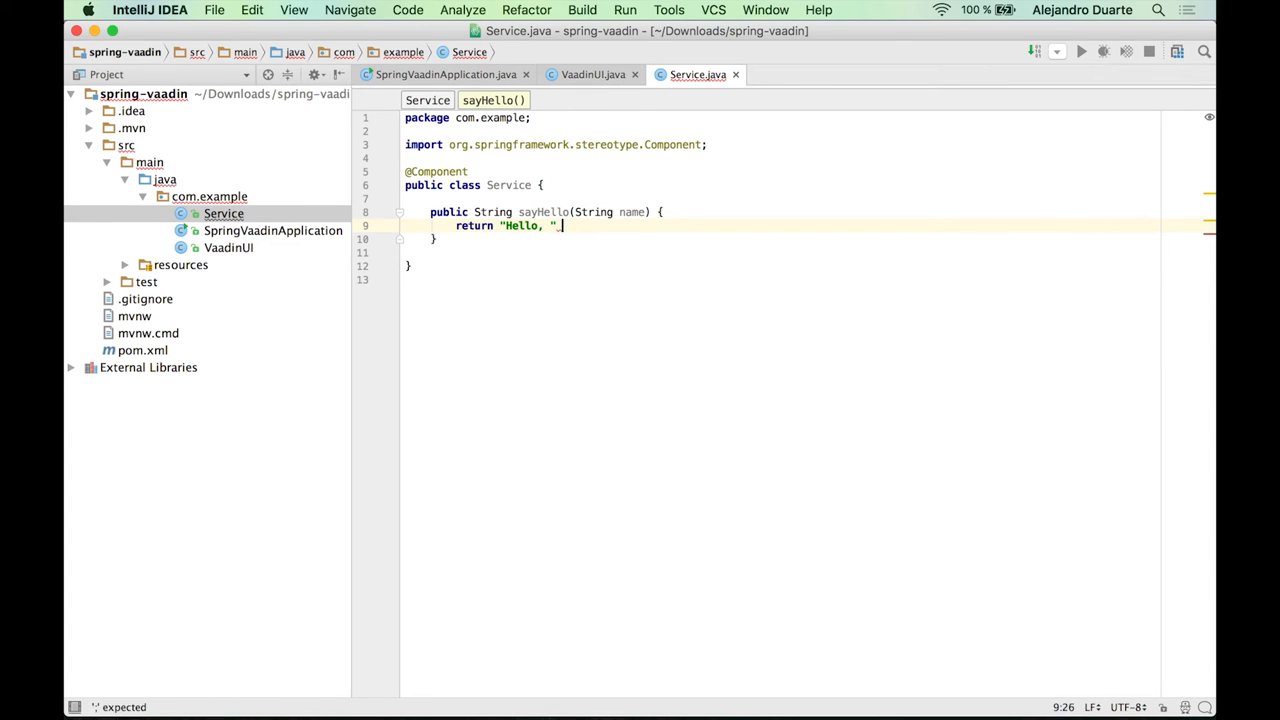
text(+ name;)
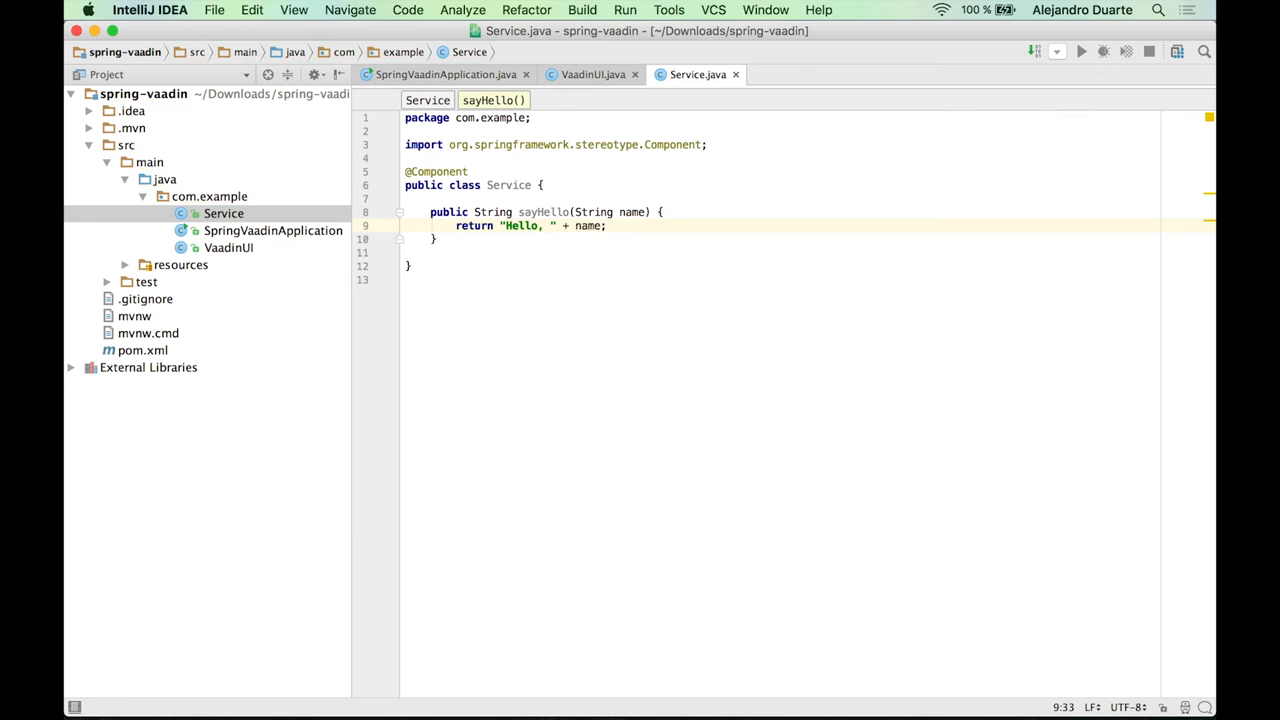
click(592, 74)
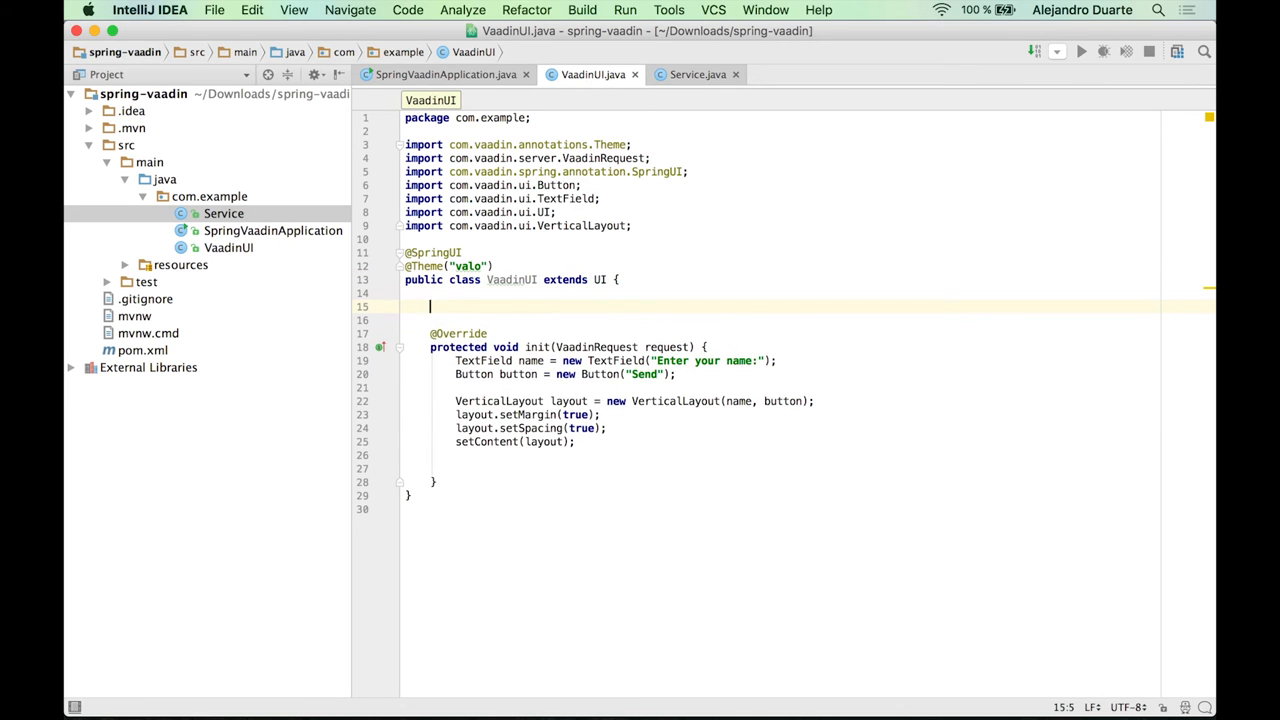
text(pri)
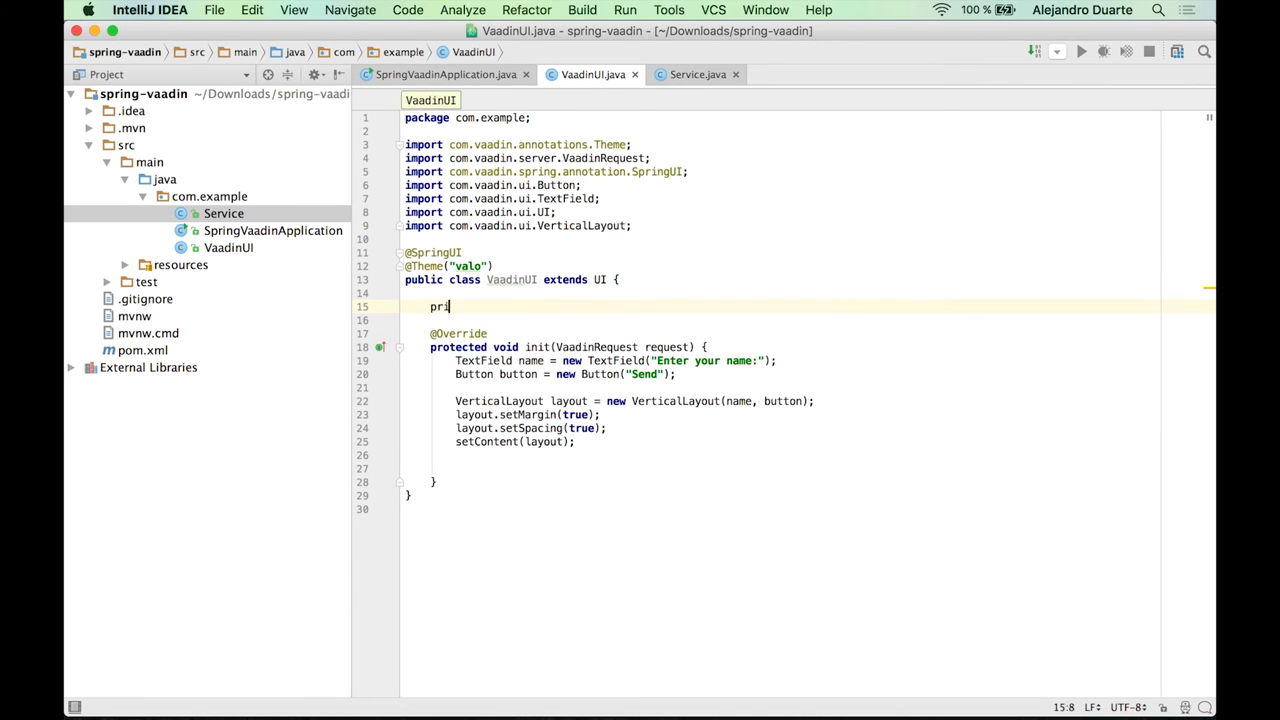
text(vate Service)
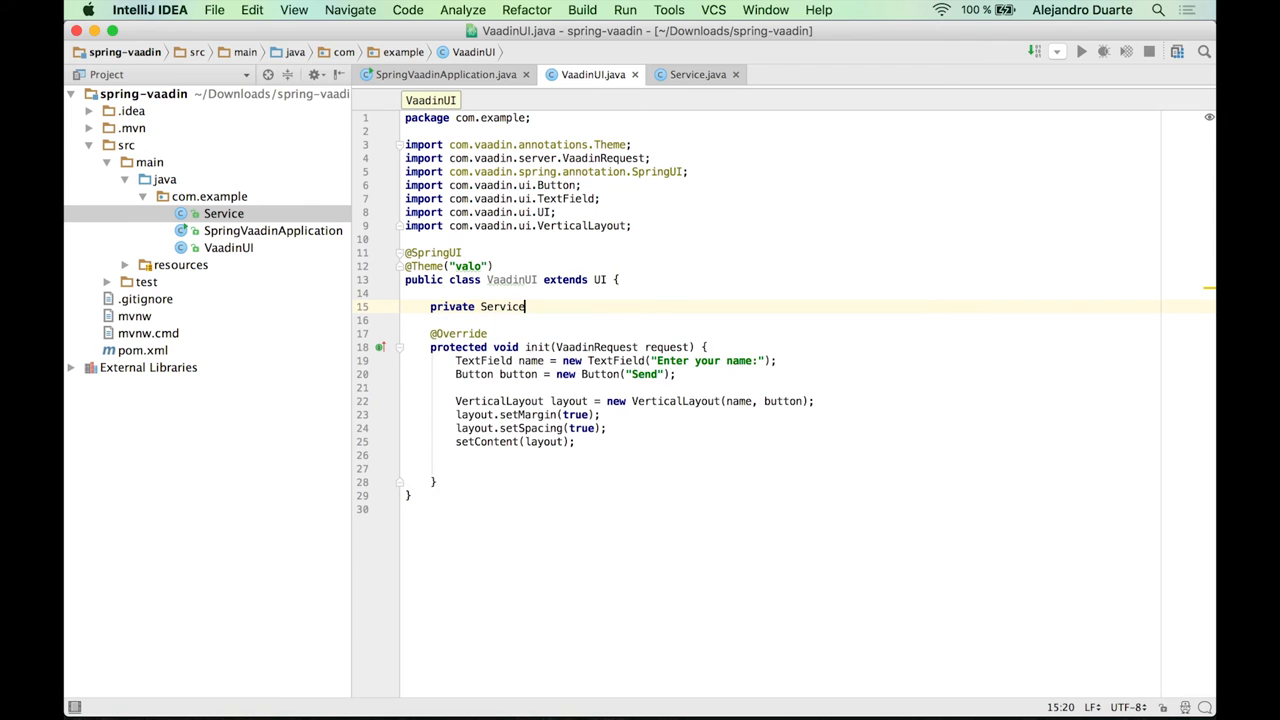
text(service;)
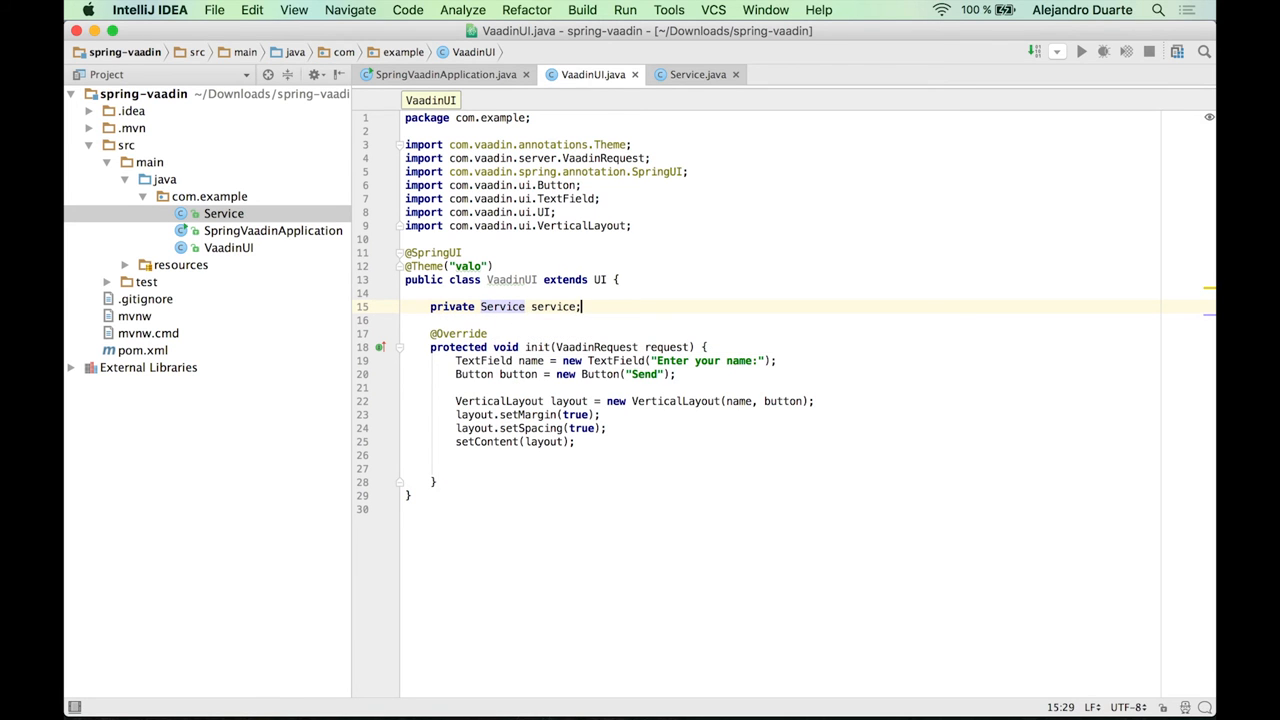
text(@Au)
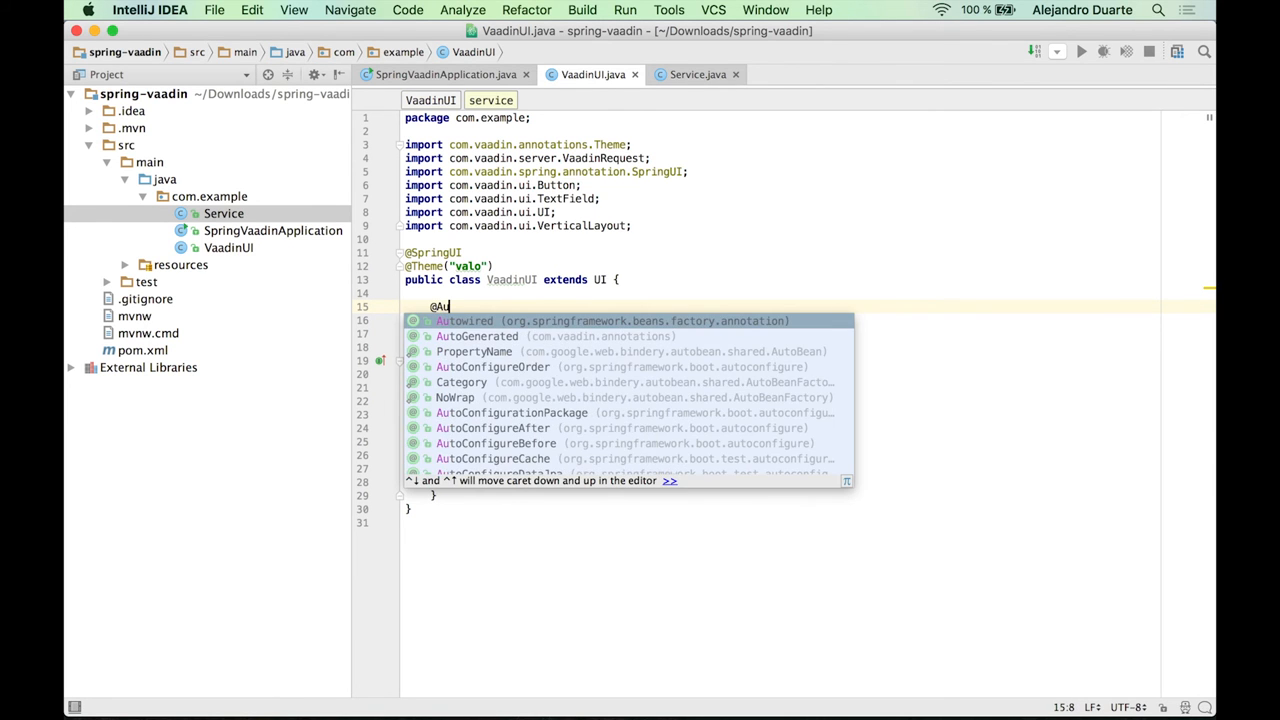
key(enter)
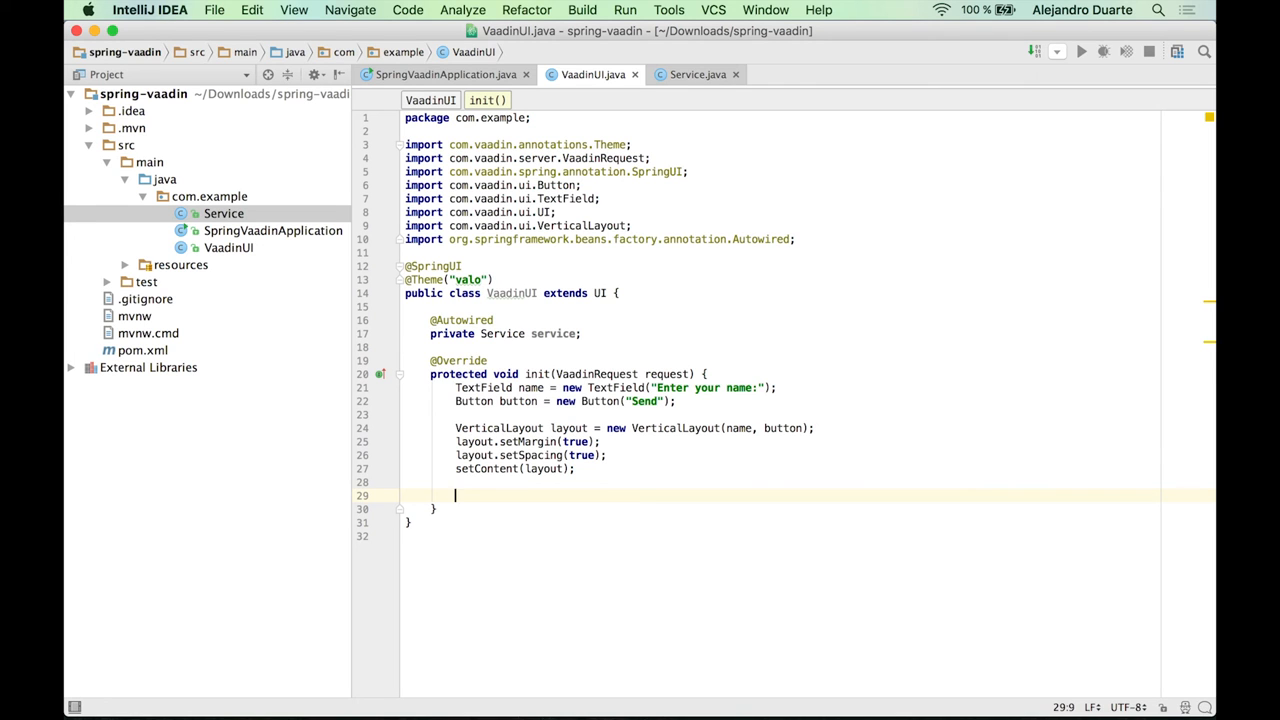
Step: Add a button click listener showing Notification.show(service.sayHello(name.getValue()))
text(button.addClickListener(e -);)
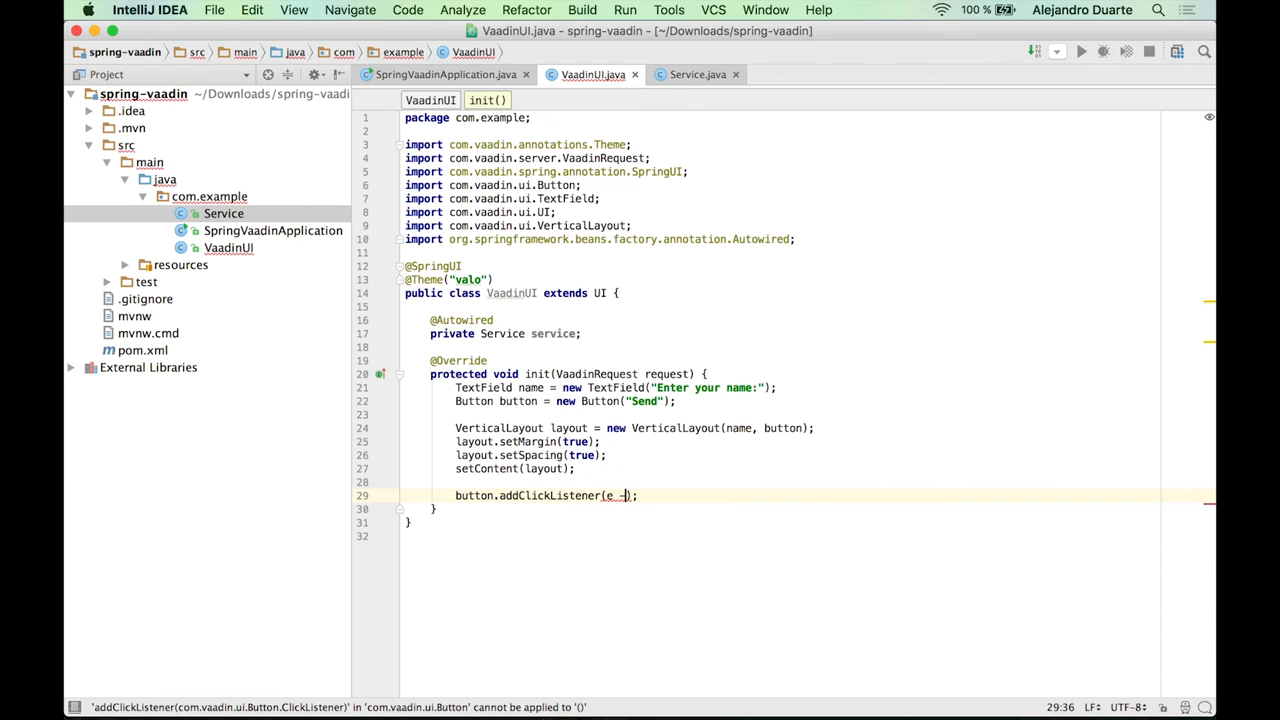
text(> Notification.show()
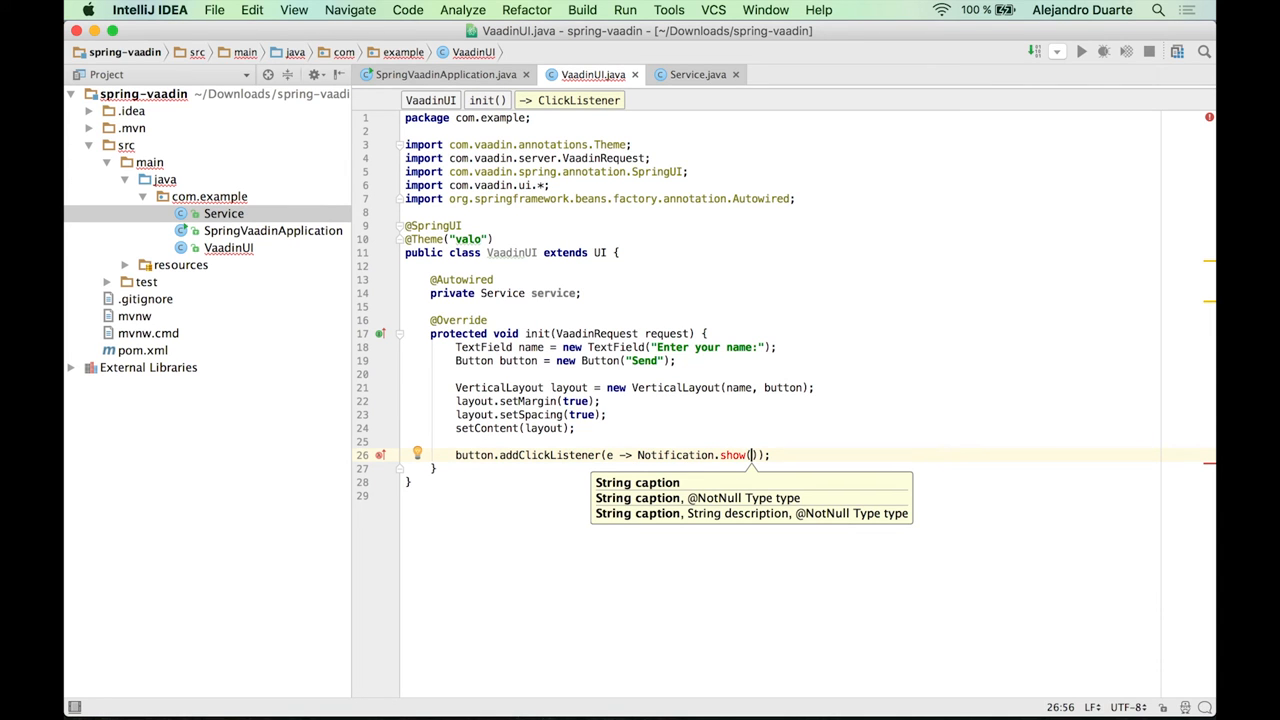
text(service.)
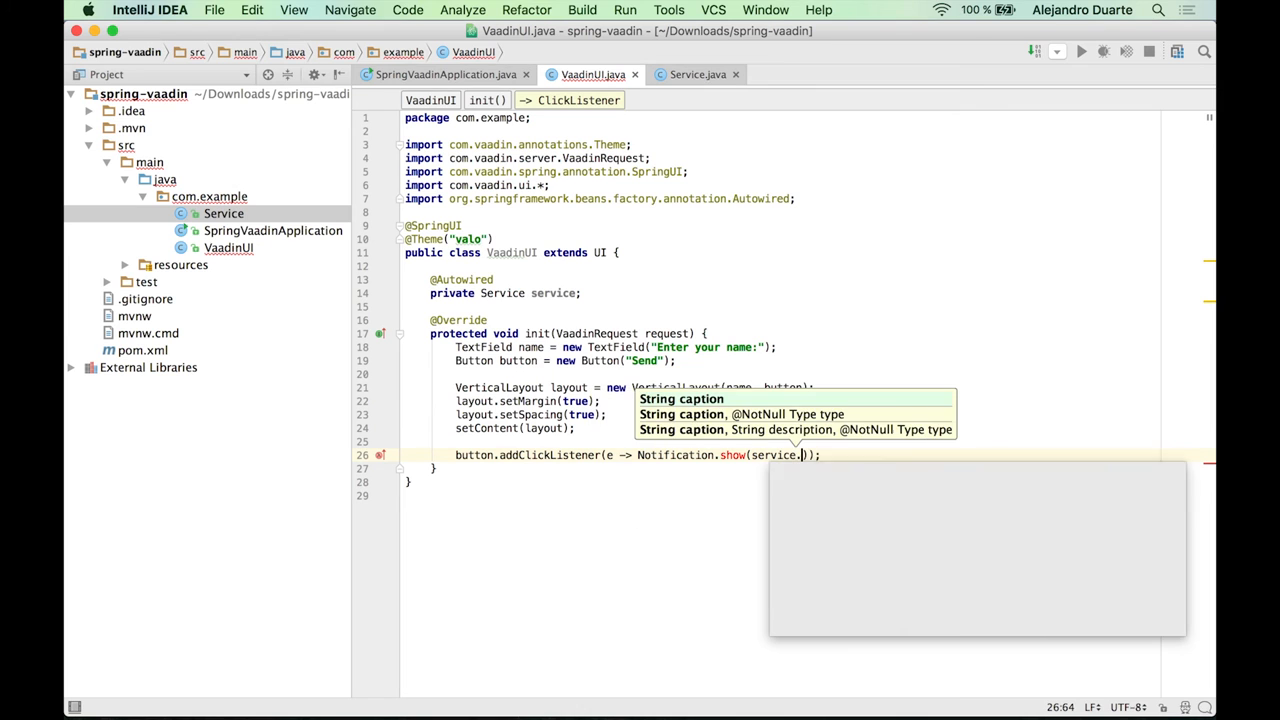
text(sayHello()
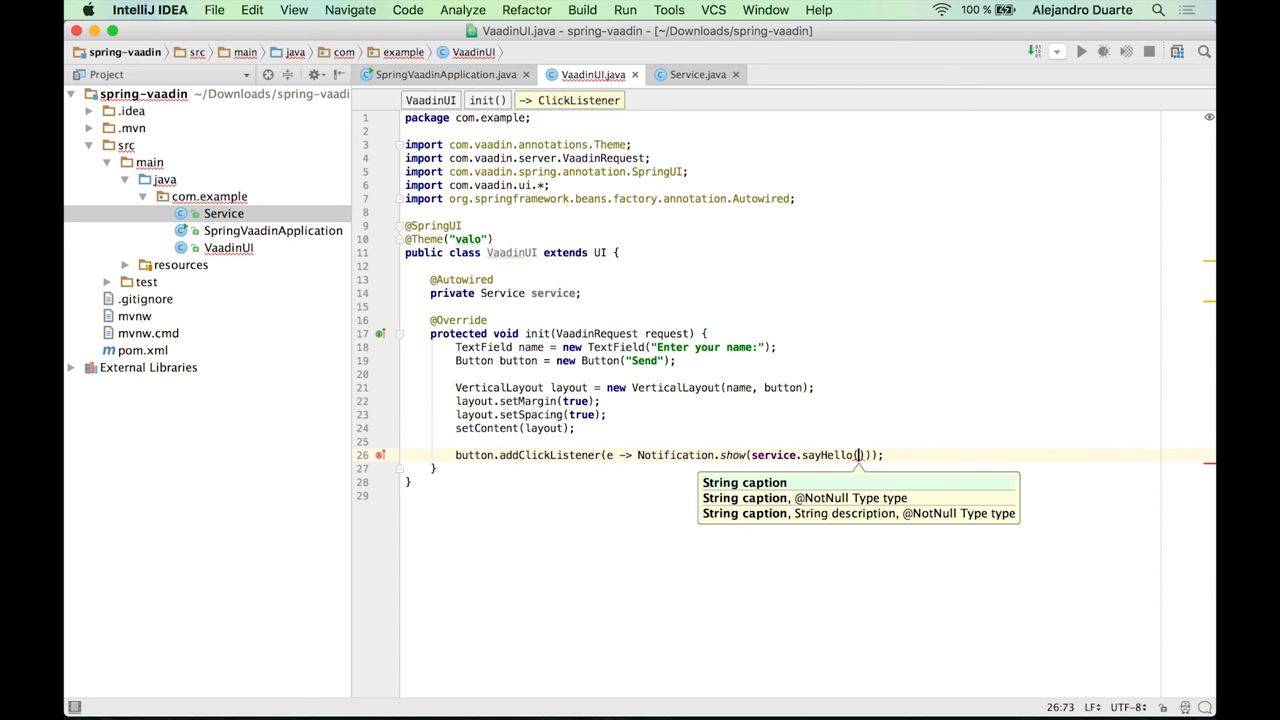
text(name.getValue()
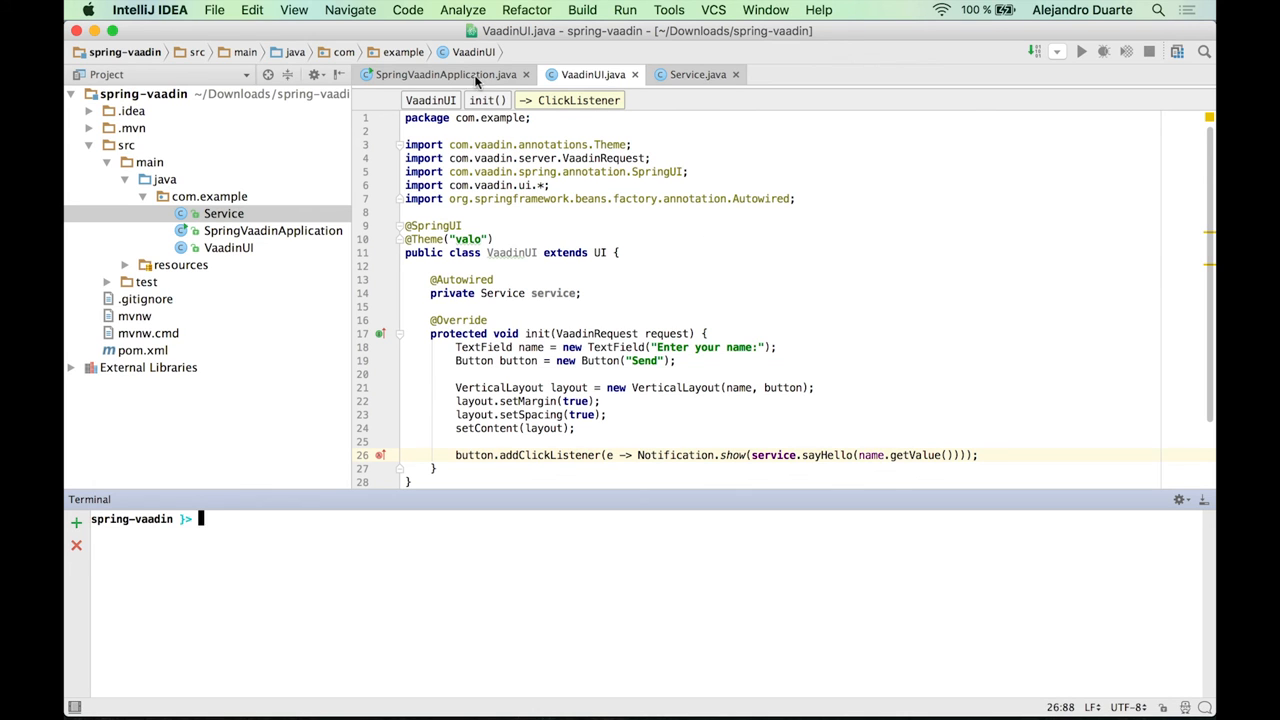
Step: Show SpringVaadinApplication.java and start entering mvn spring-boot:run in the Terminal
click(440, 74)
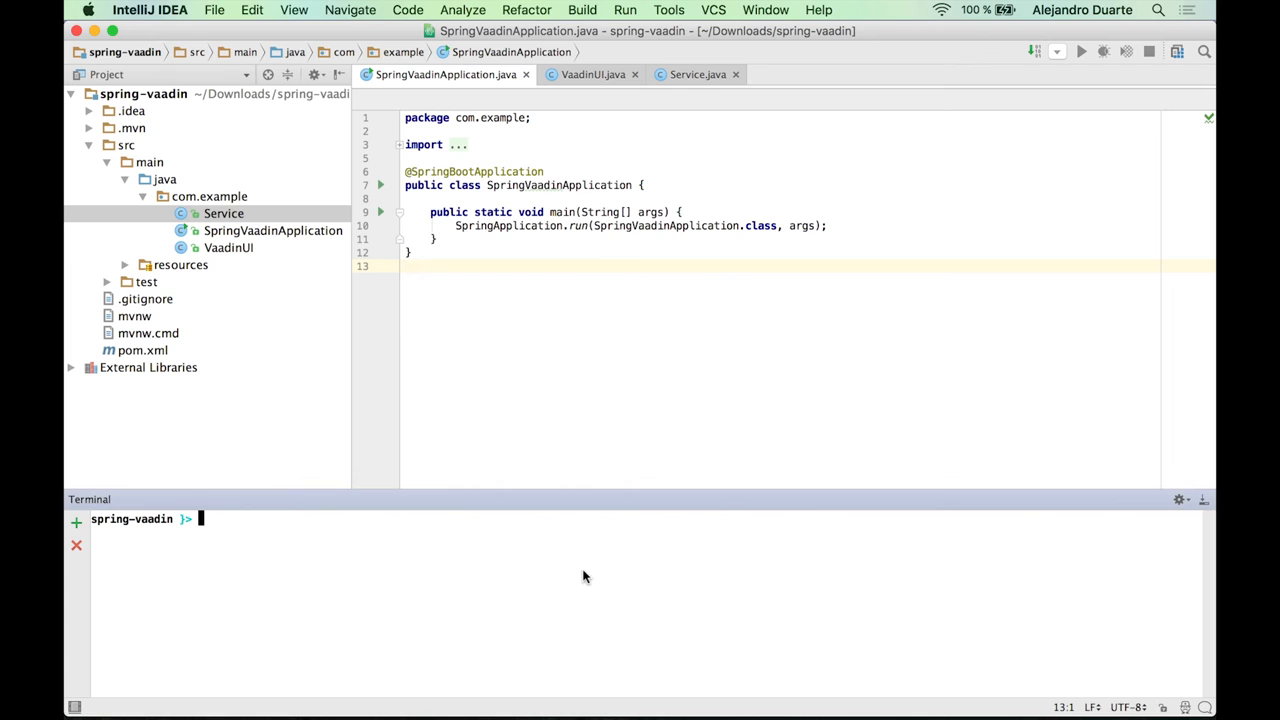
text(mvn)
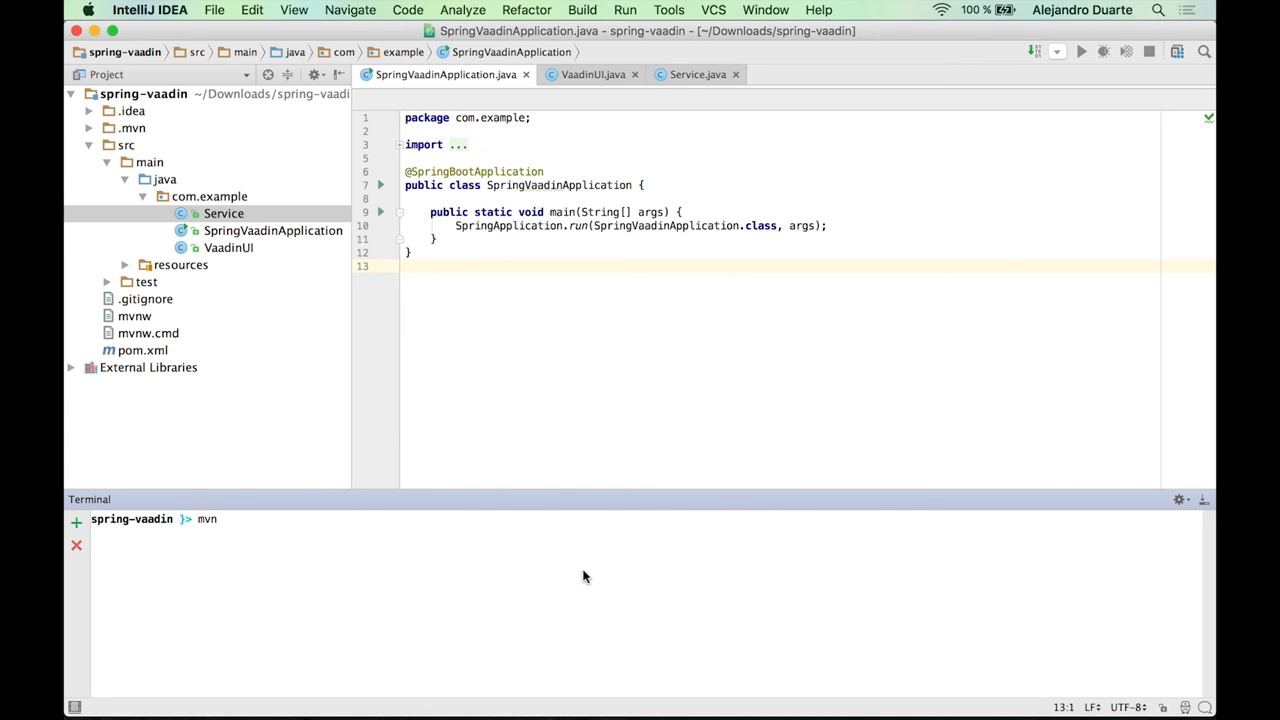
text(spring)
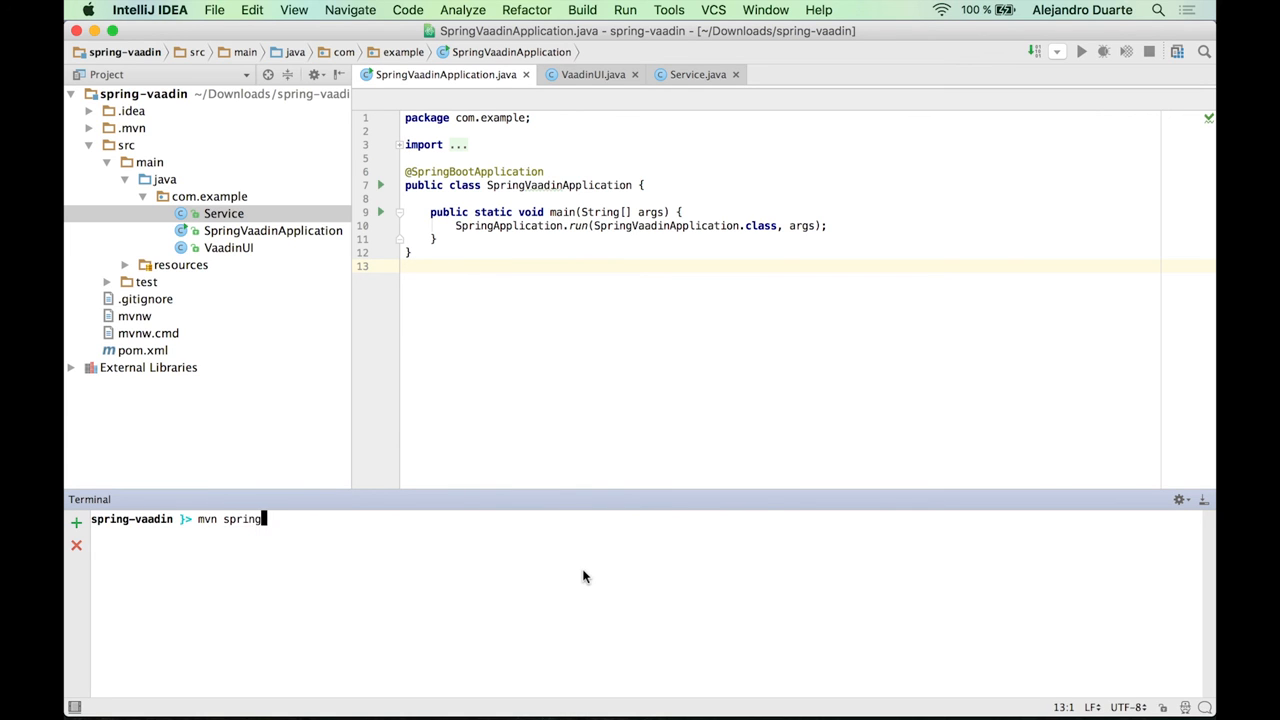
text(-boot)
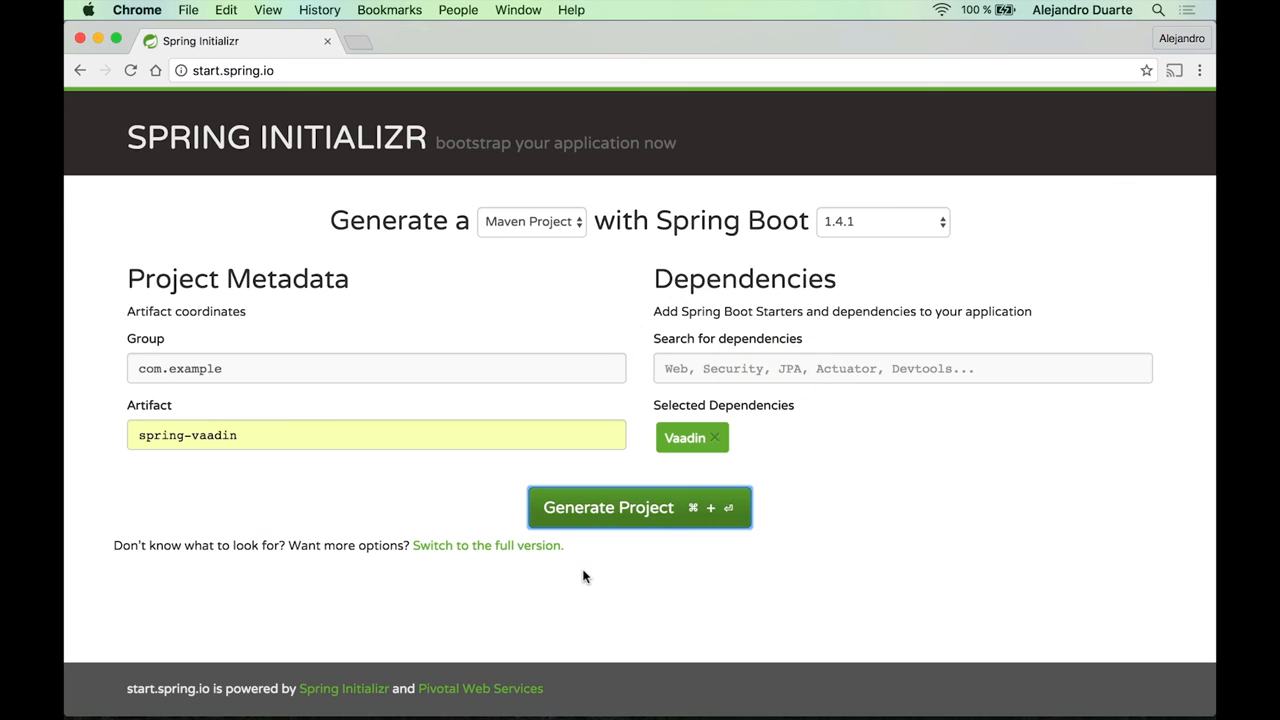
Step: Load localhost:8080 and enter test into the app's name field
click(640, 508)
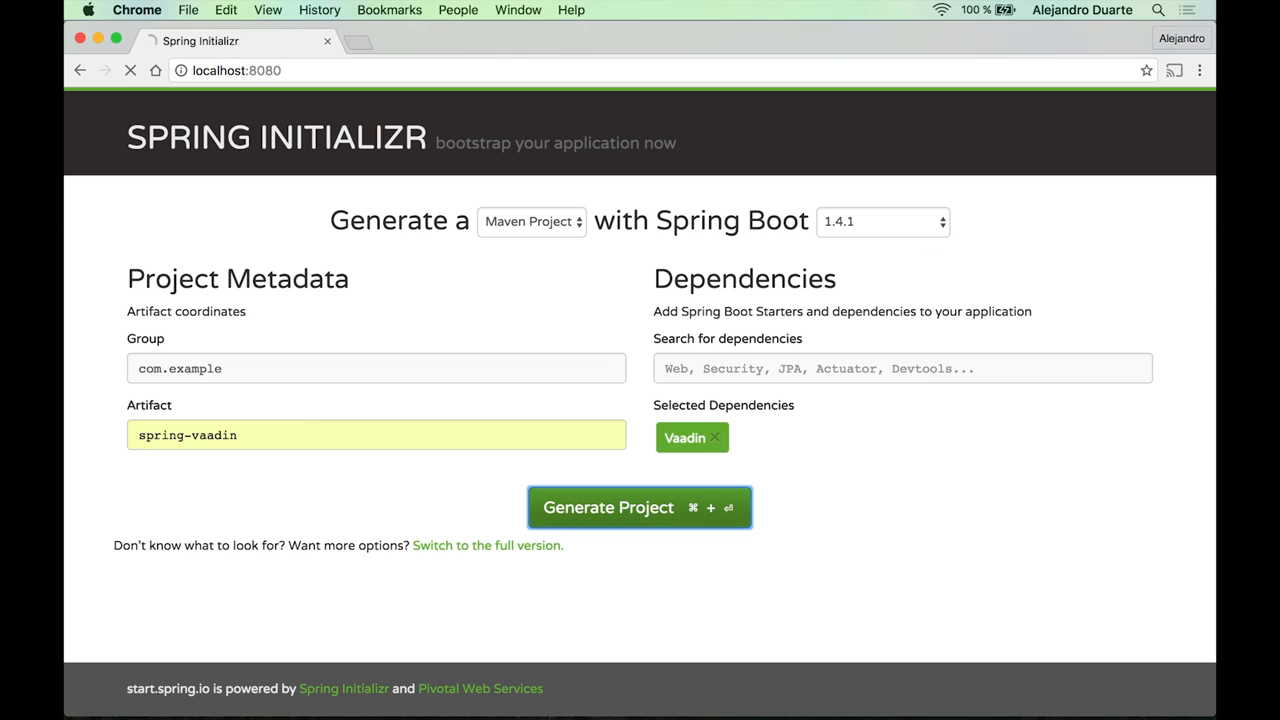
click(640, 508)
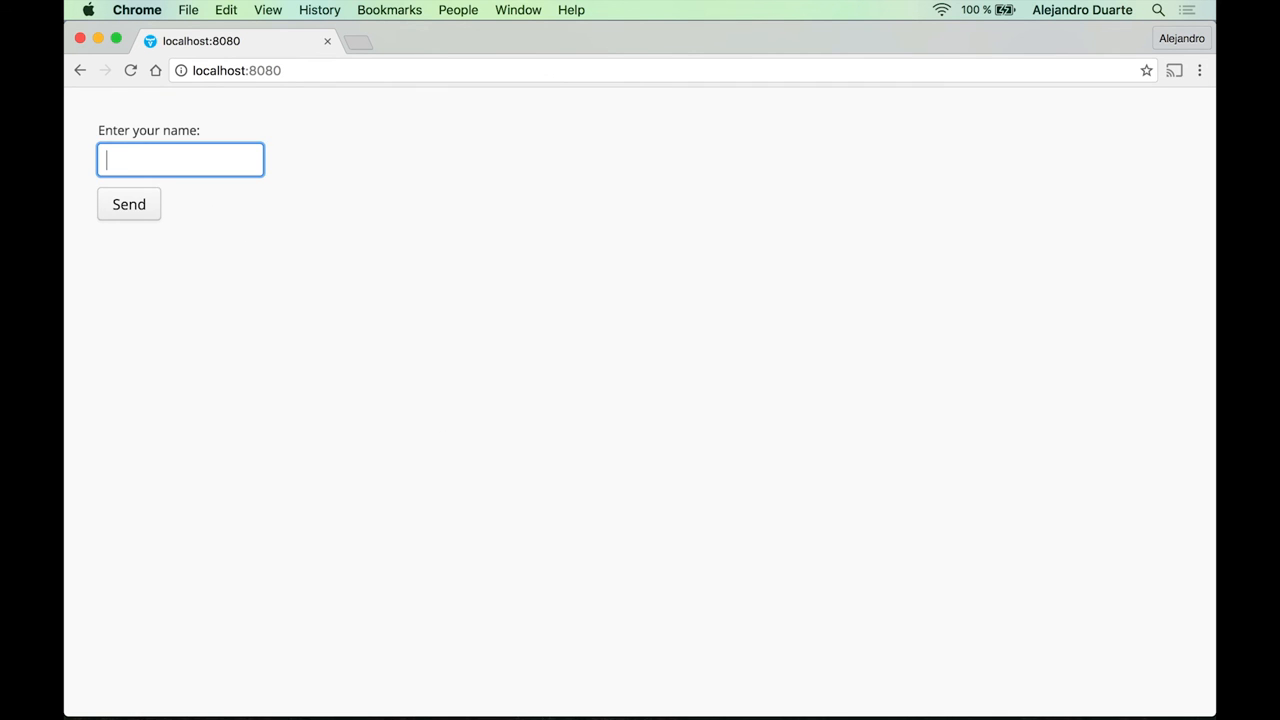
text(test)
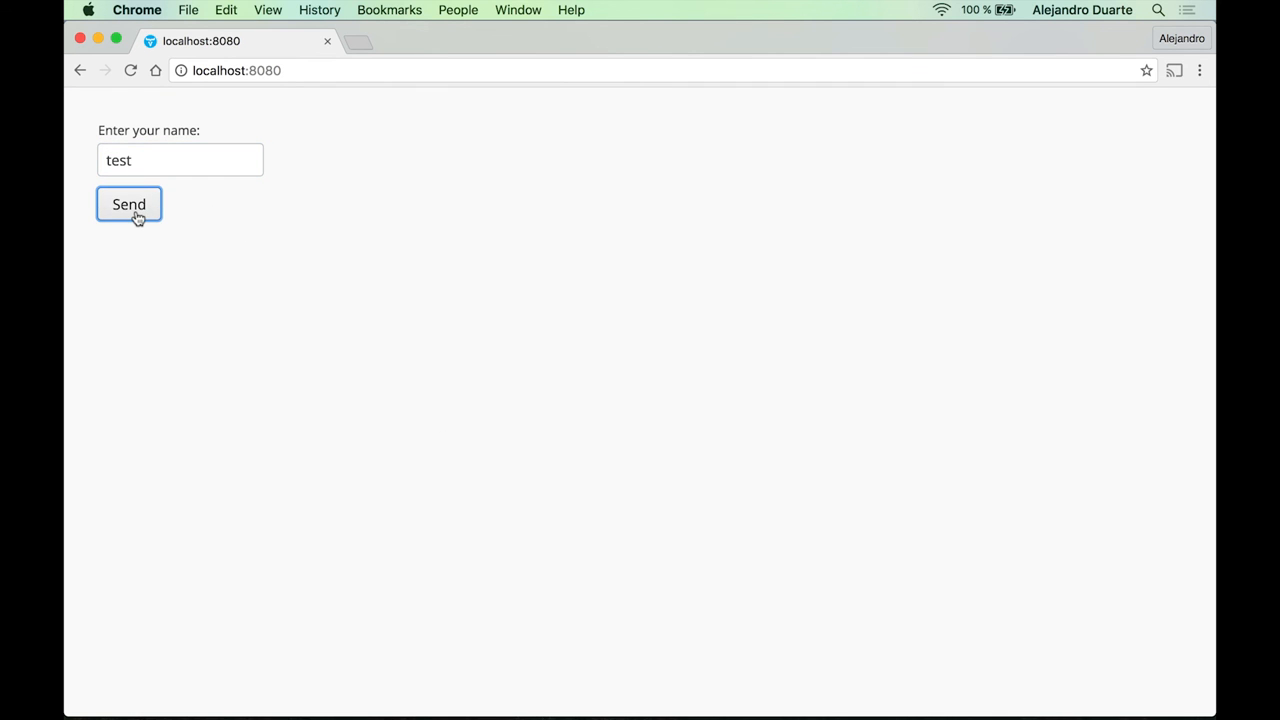